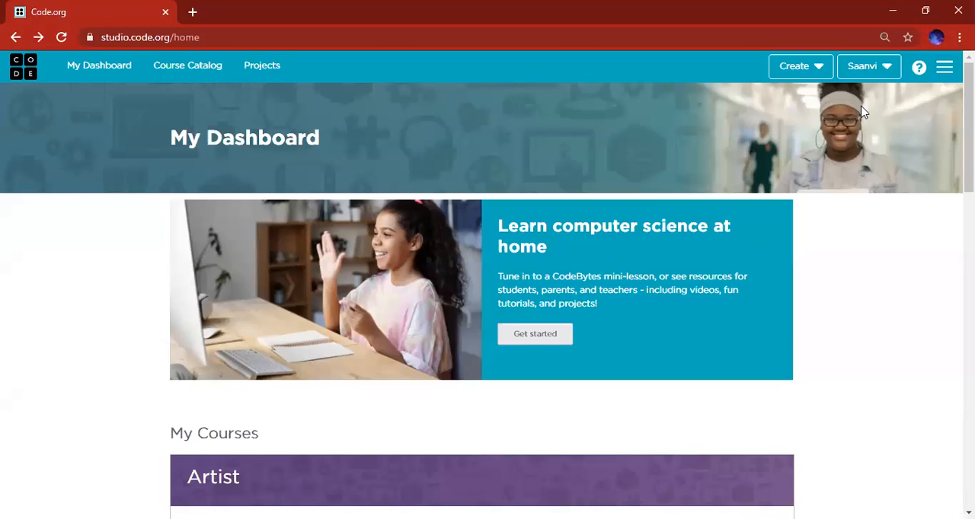
Step: Start a new App Lab project from the Code.org dashboard
left_click(188, 64)
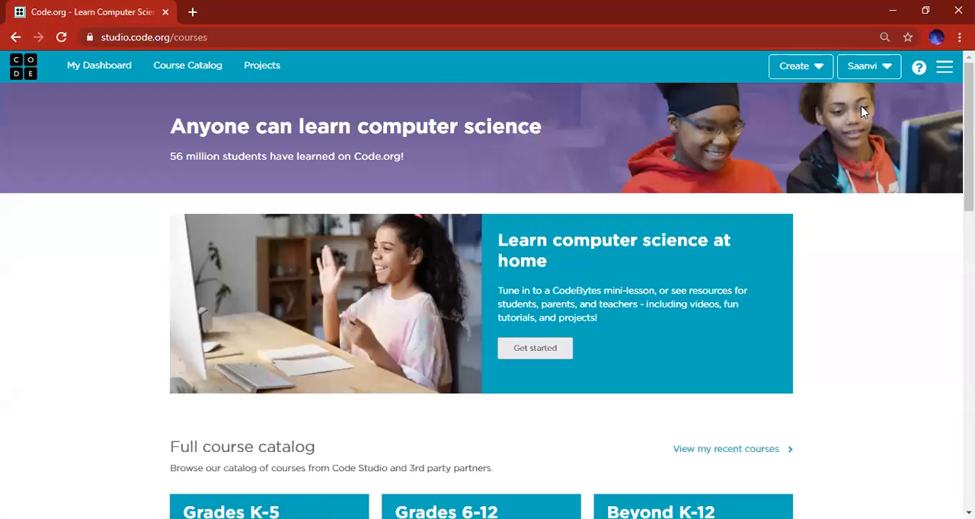
left_click(98, 65)
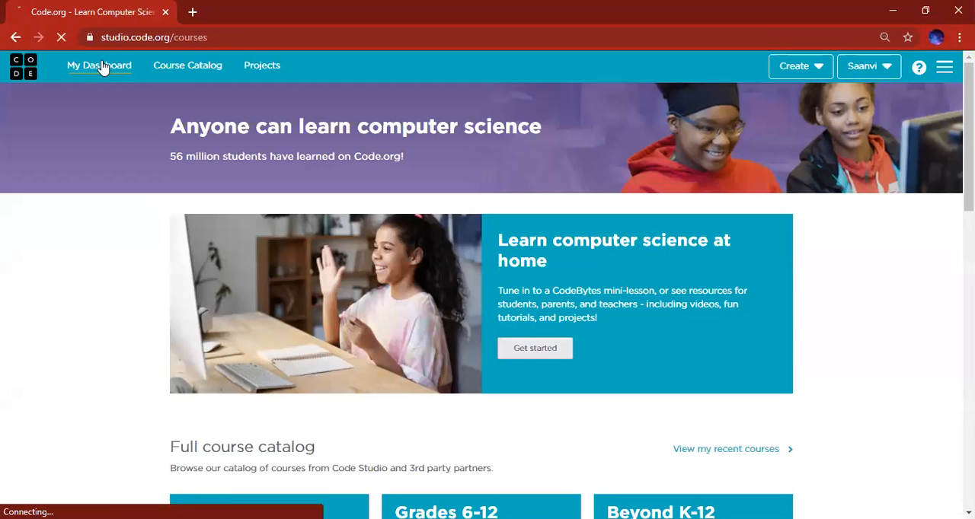
left_click(98, 65)
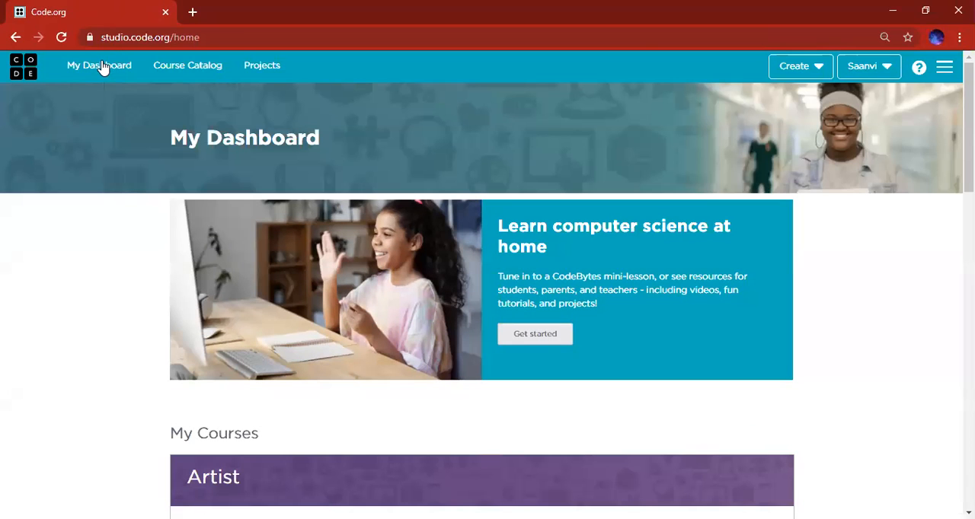
scroll("down", 3)
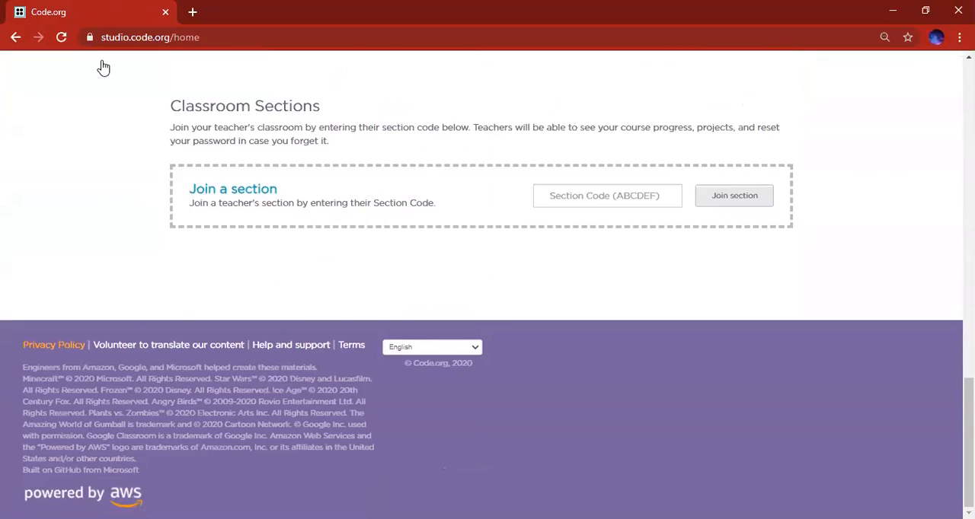
scroll("up", 3)
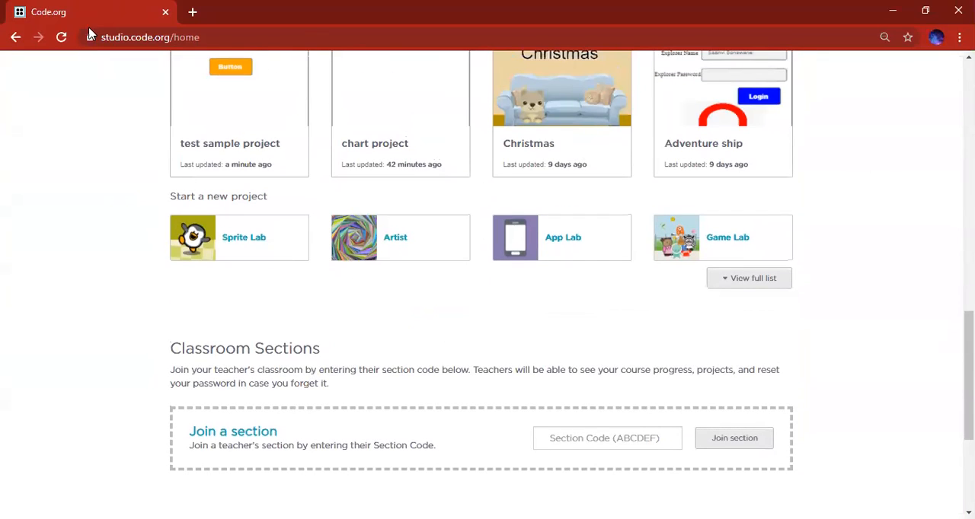
mouse_move(582, 271)
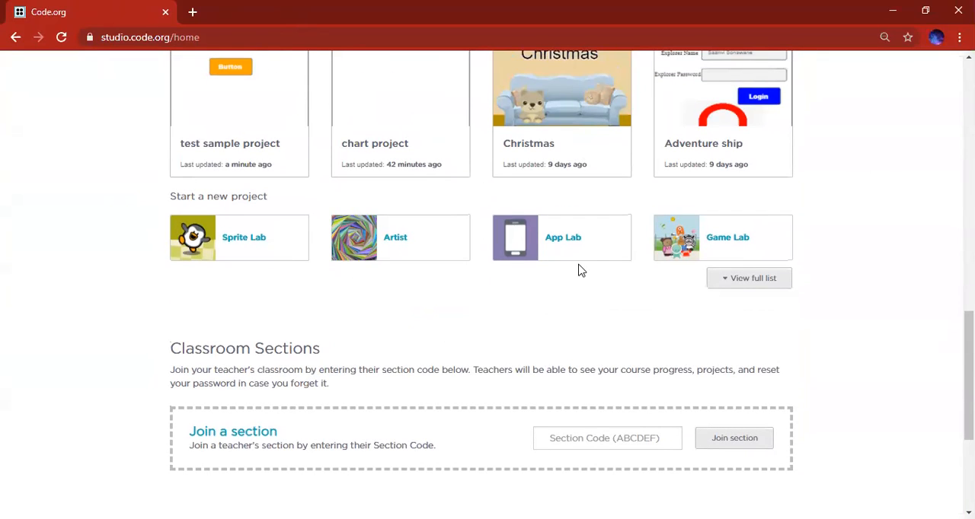
left_click(564, 238)
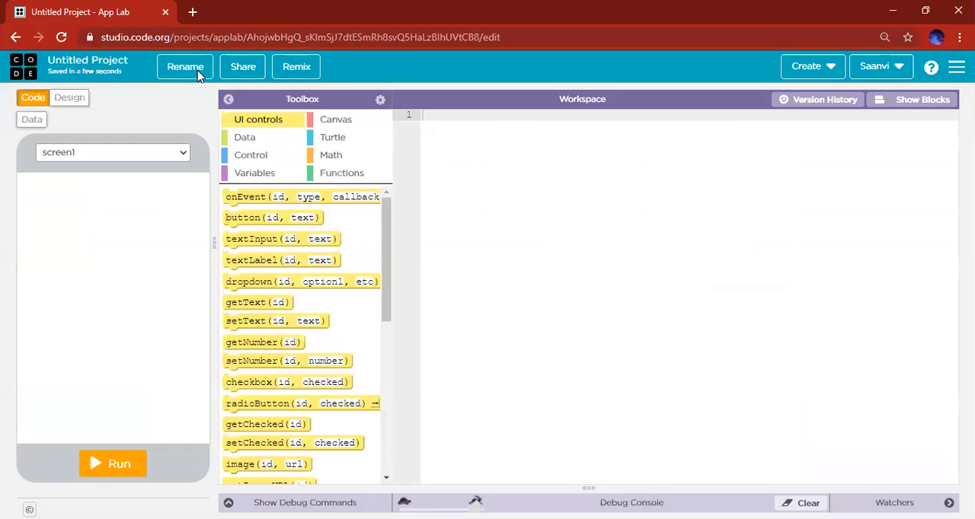
Step: Rename the project to 'Sounds' and save the name
left_click(185, 67)
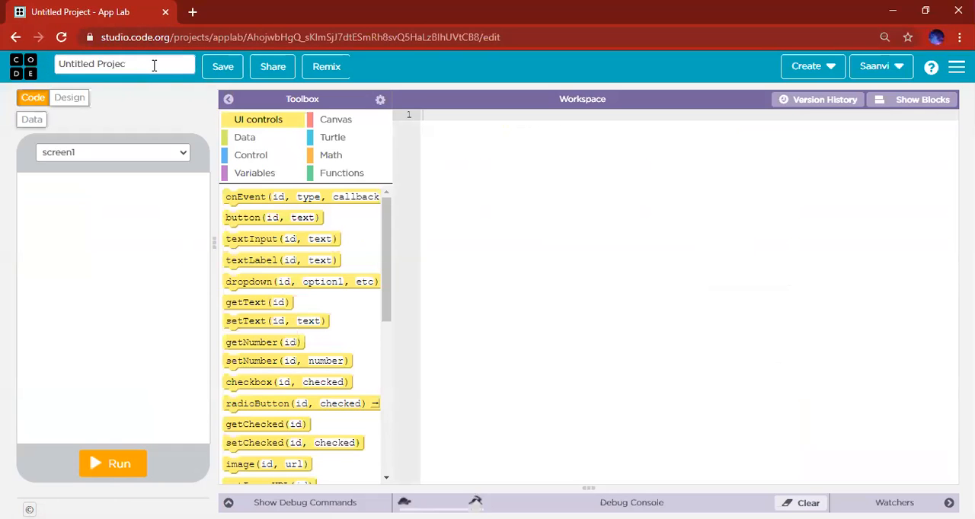
type("Soun")
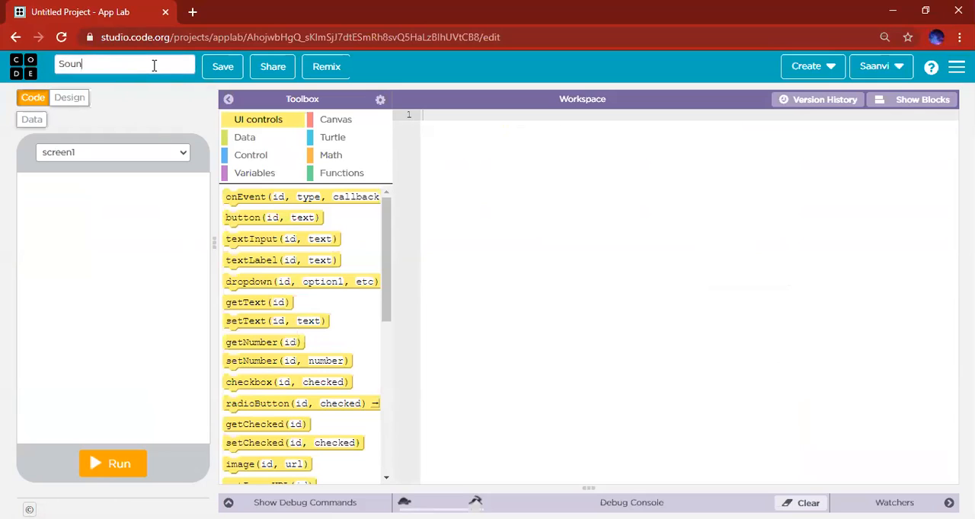
type("ds")
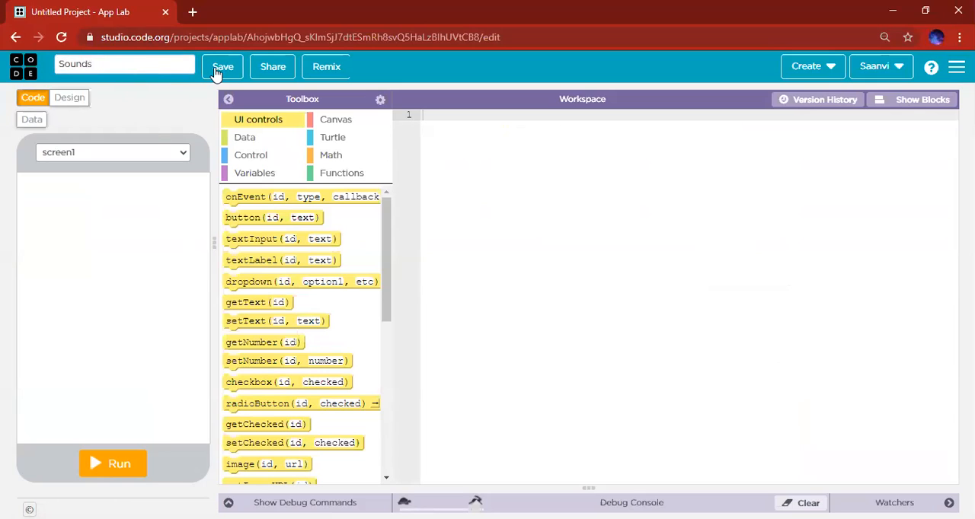
left_click(223, 67)
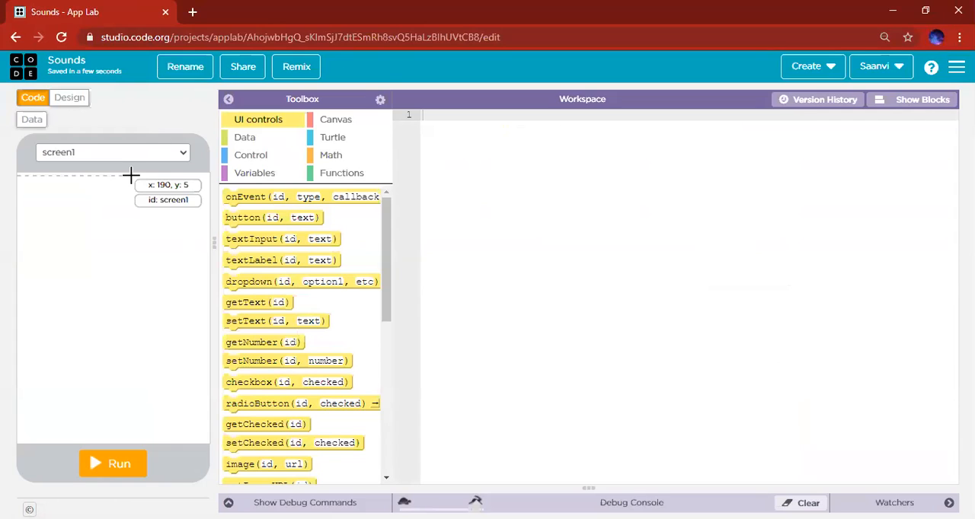
mouse_move(98, 113)
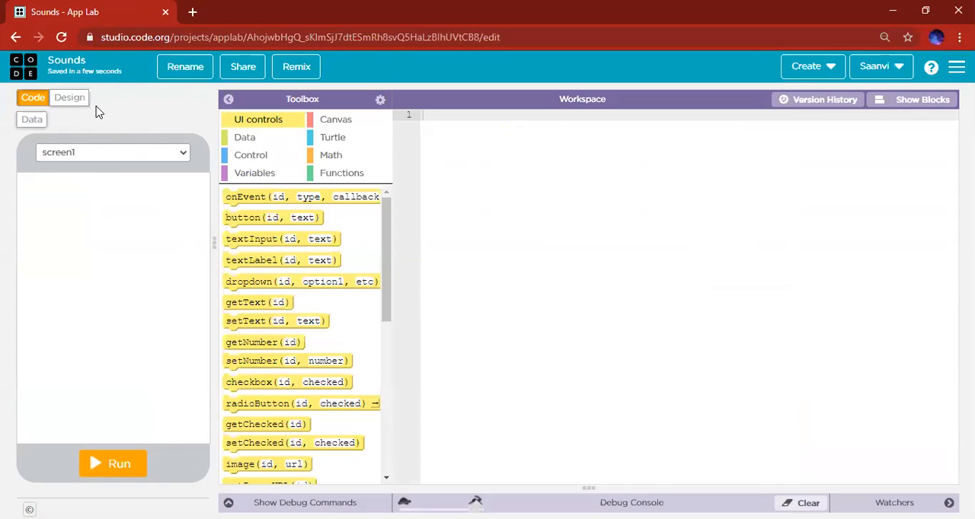
Step: In Design mode, set the screen's id to 'soundchooser' and return to Code
left_click(71, 98)
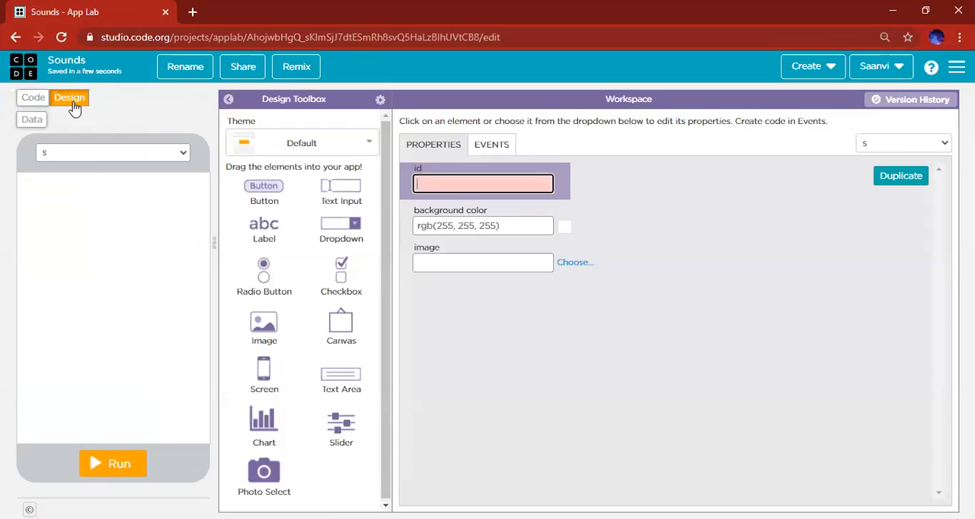
type("sound")
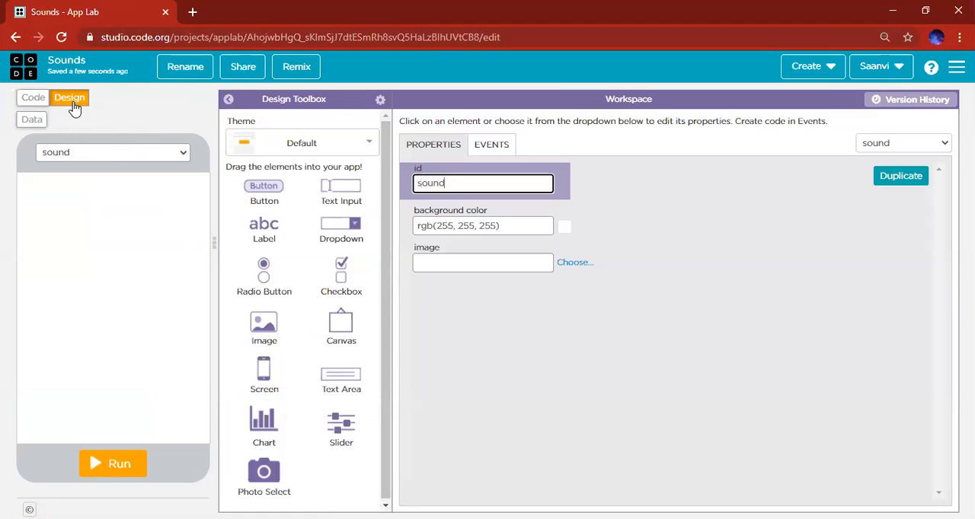
type("chooser")
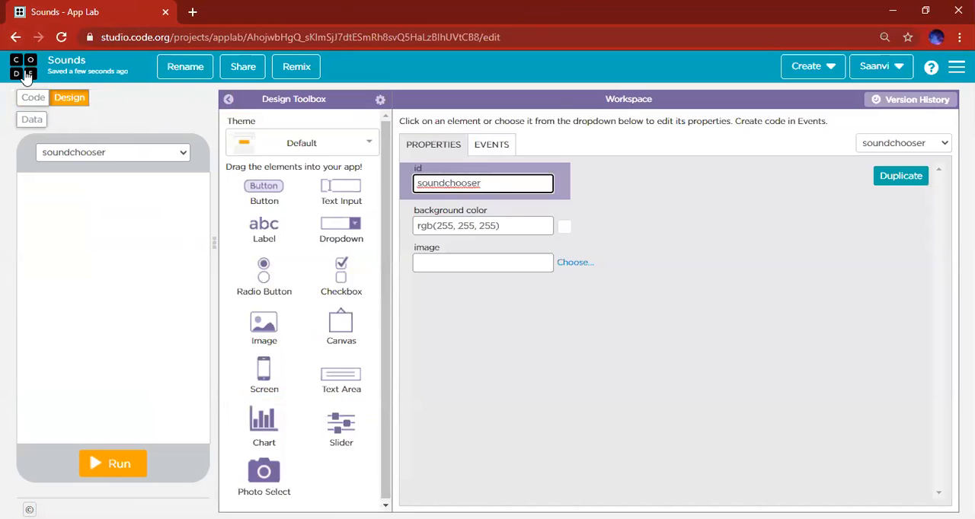
left_click(33, 98)
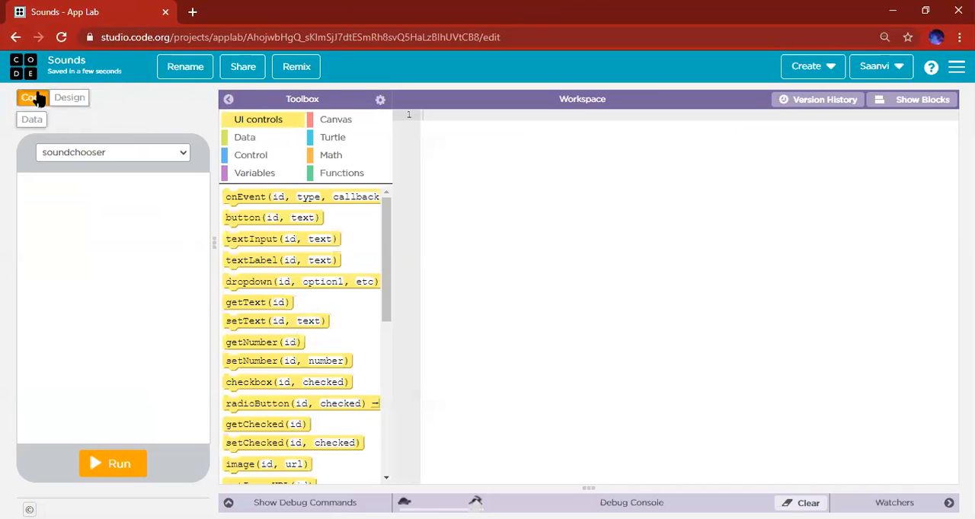
Step: Add a button to the soundchooser screen and set its text to 'cat'
left_click(70, 98)
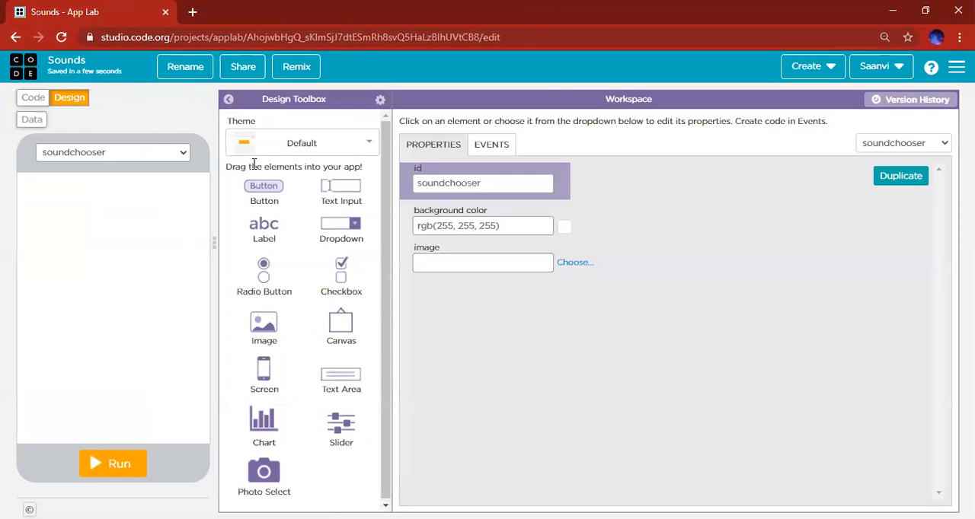
left_click_drag(265, 190, 92, 256)
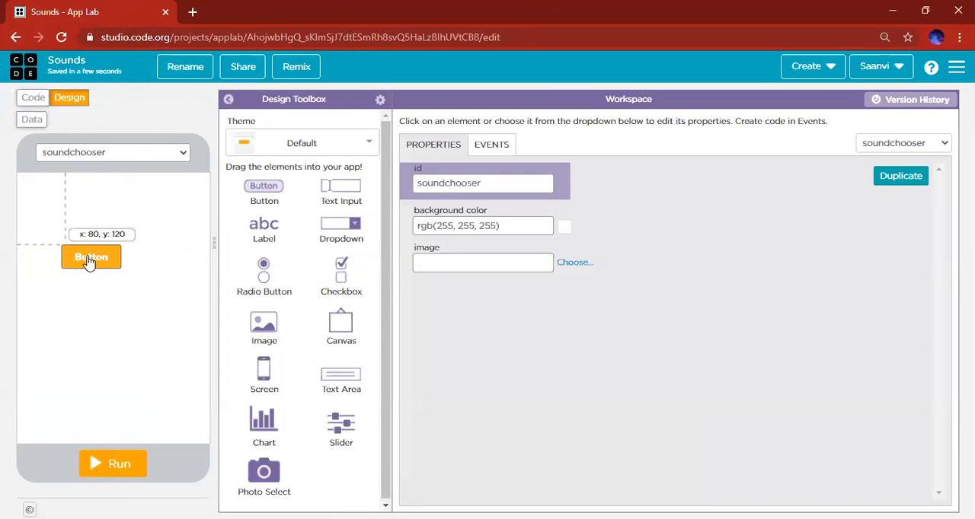
left_click(92, 256)
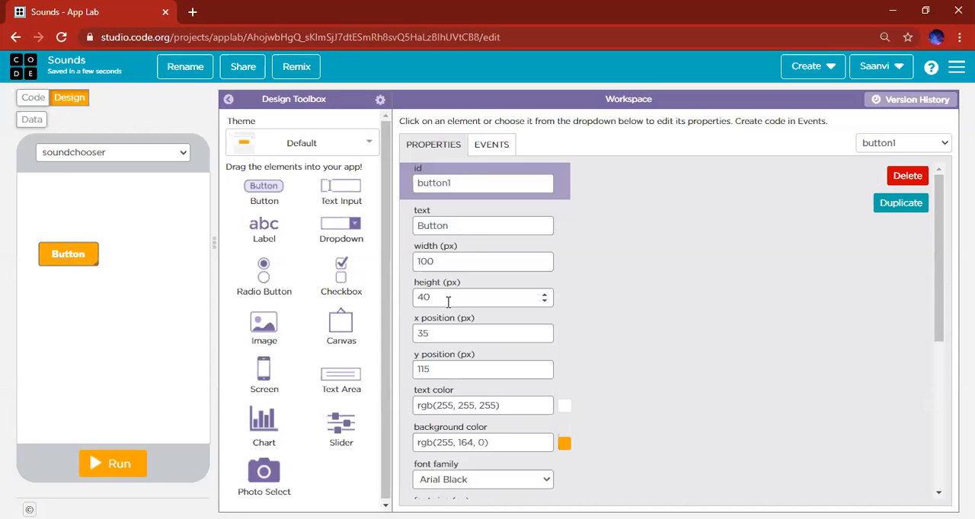
left_click(483, 225)
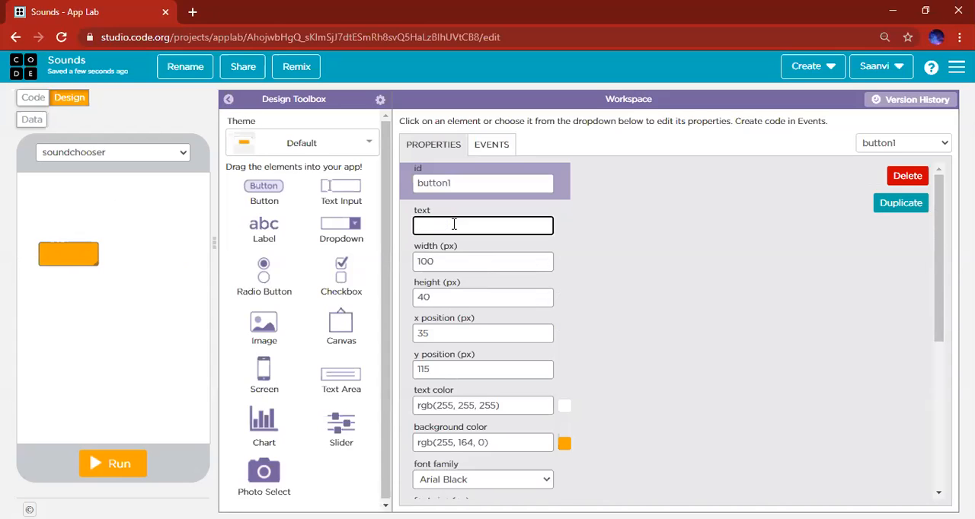
type("cat")
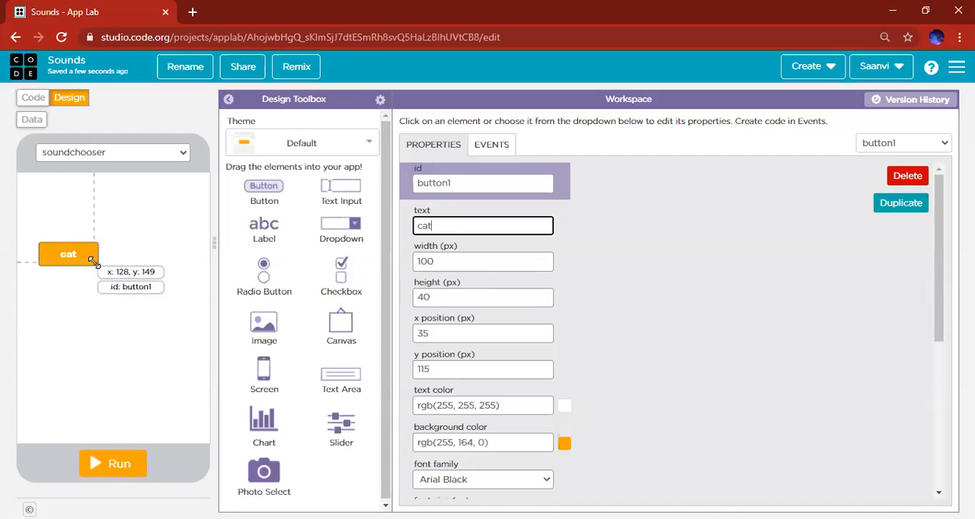
Step: Resize the cat button with its corner handle to about 220 by 135
left_click_drag(98, 262, 175, 327)
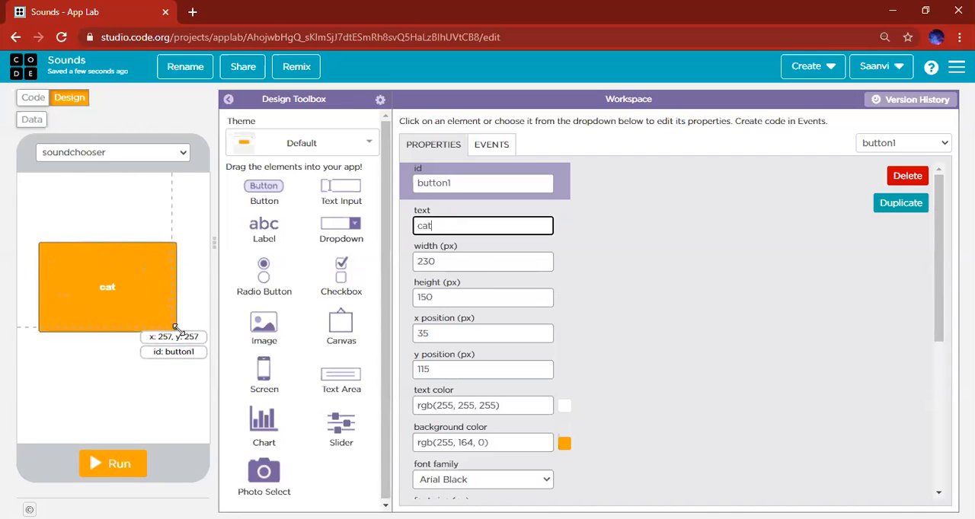
left_click_drag(176, 328, 150, 308)
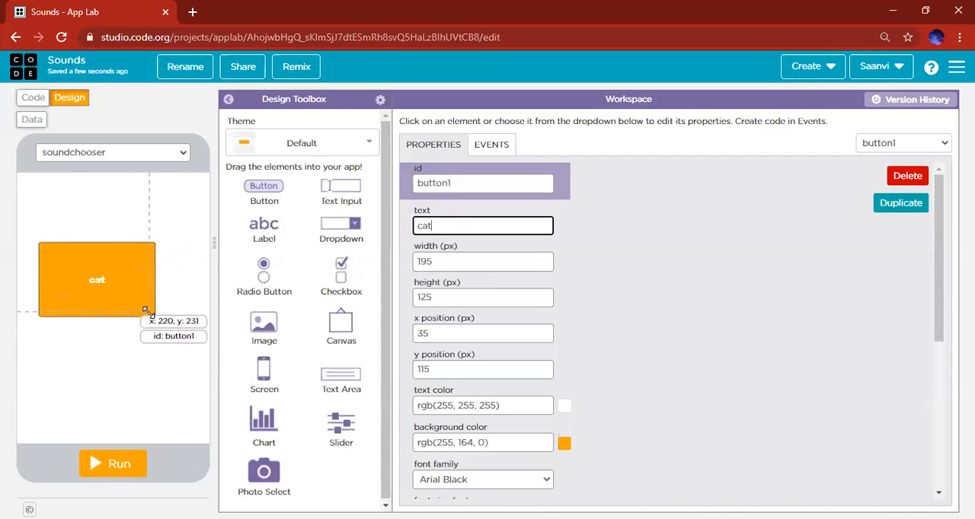
left_click_drag(146, 310, 159, 317)
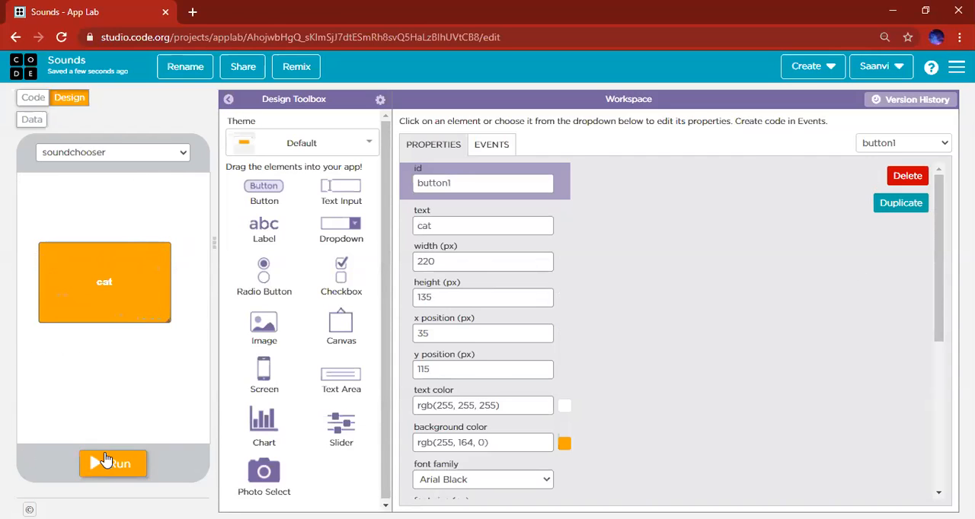
Step: Test-run the app, stop it, then move the cat button to x 50, y 100
left_click(113, 463)
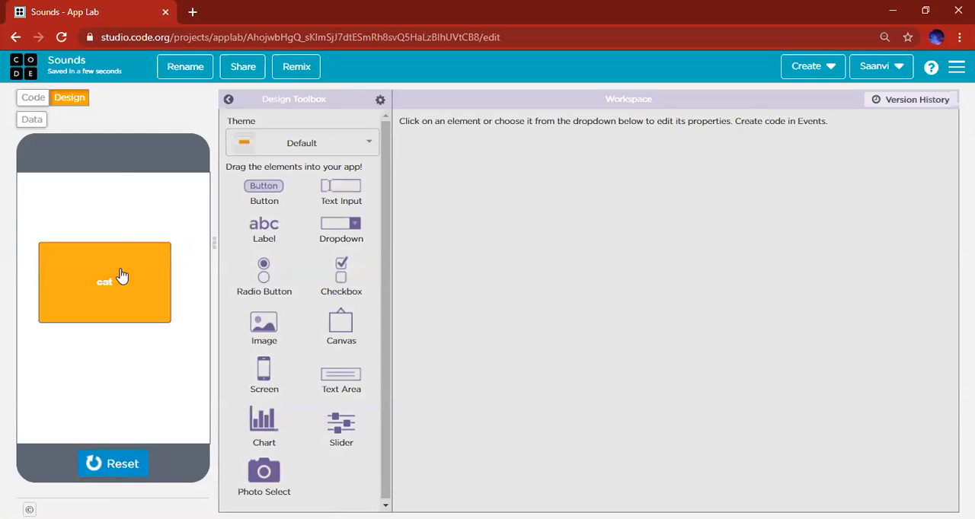
left_click(104, 281)
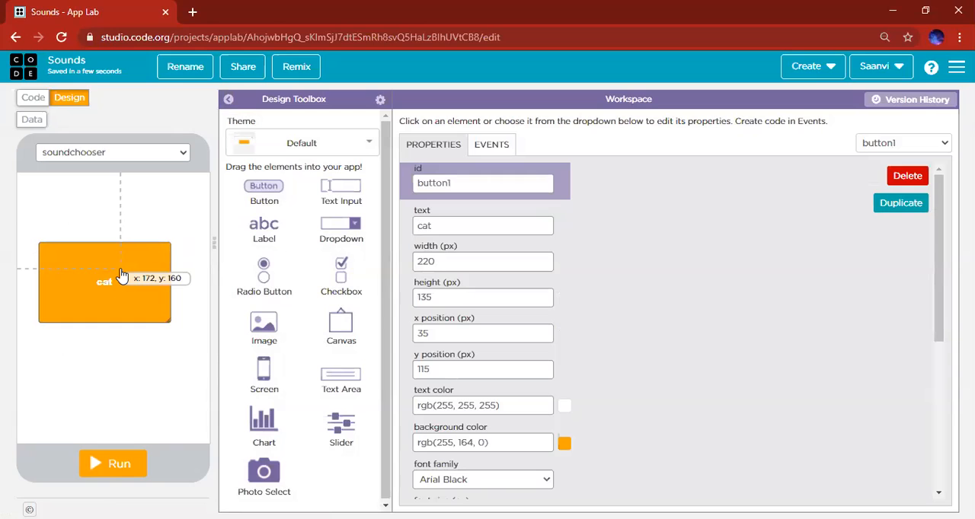
mouse_move(175, 235)
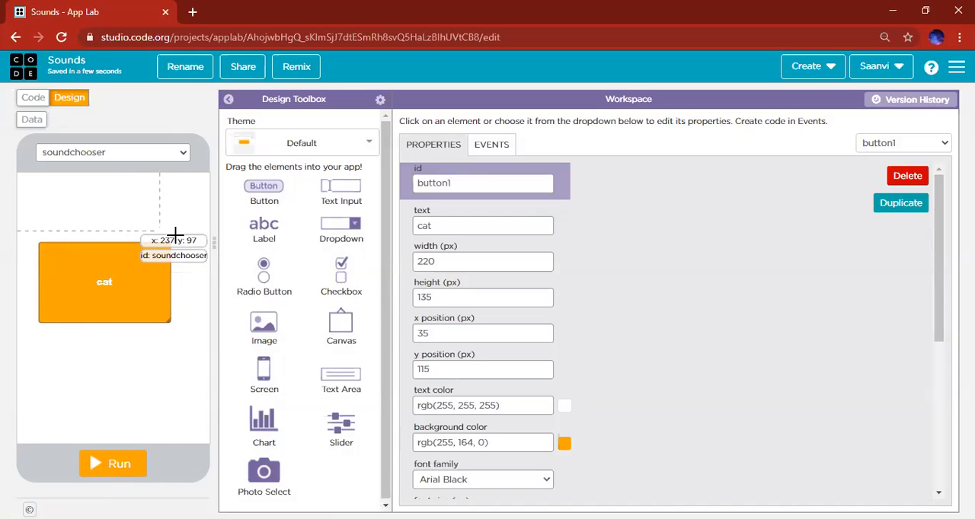
left_click_drag(104, 282, 66, 198)
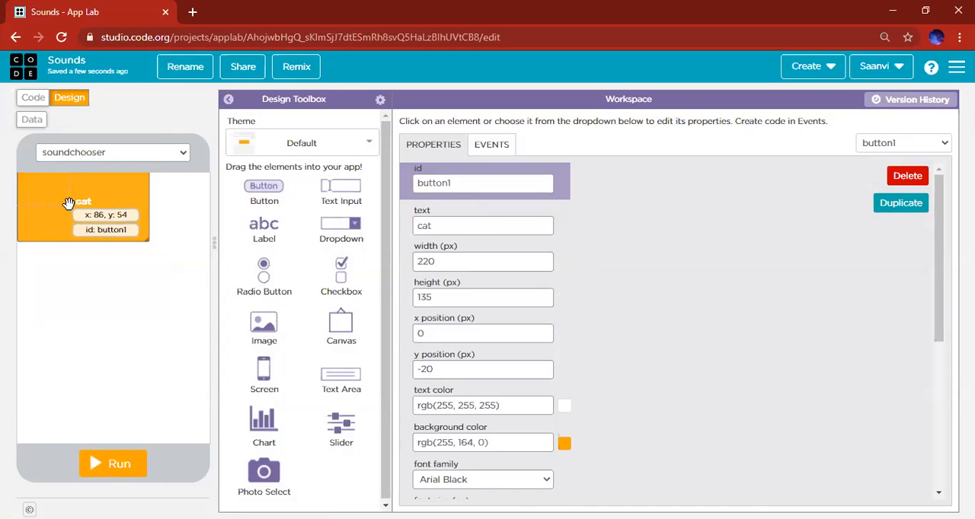
left_click_drag(82, 206, 112, 273)
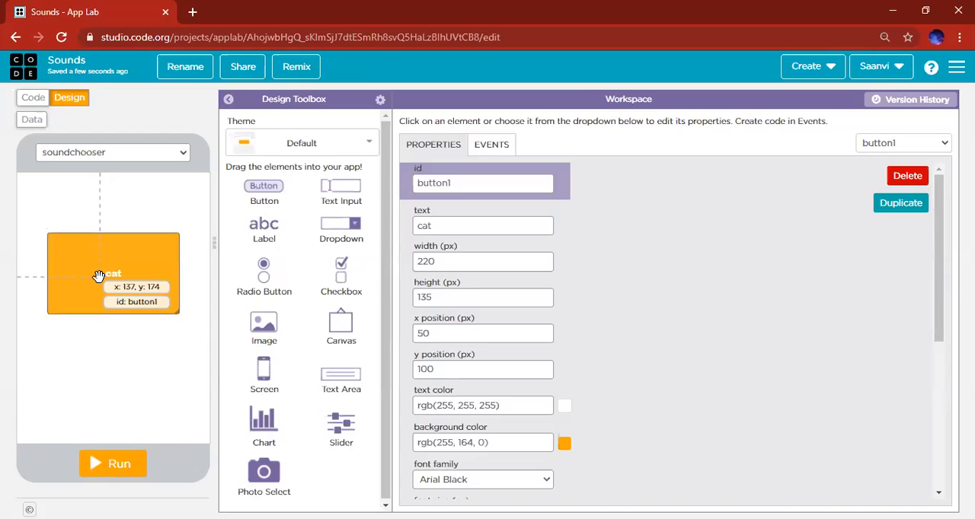
Step: In block mode, set the onEvent handler's id to button1 with event type click
left_click(33, 98)
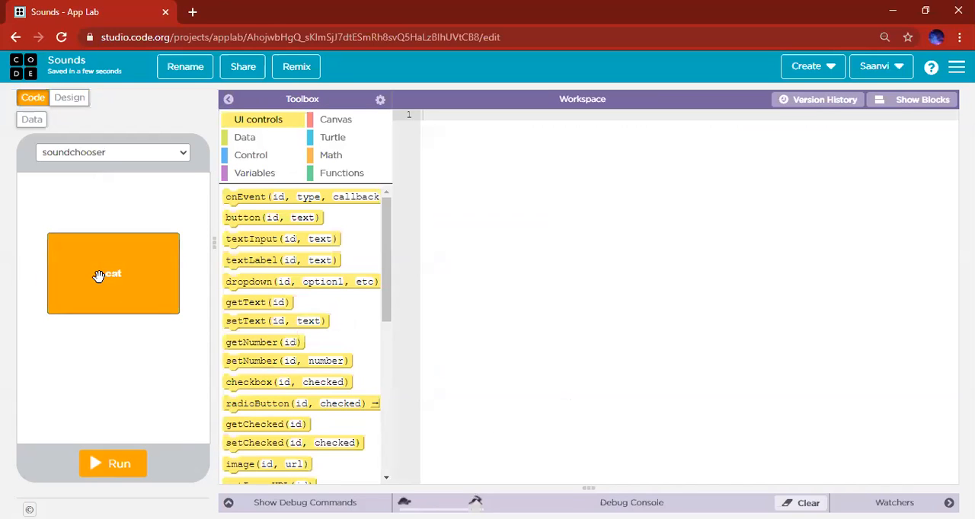
mouse_move(256, 196)
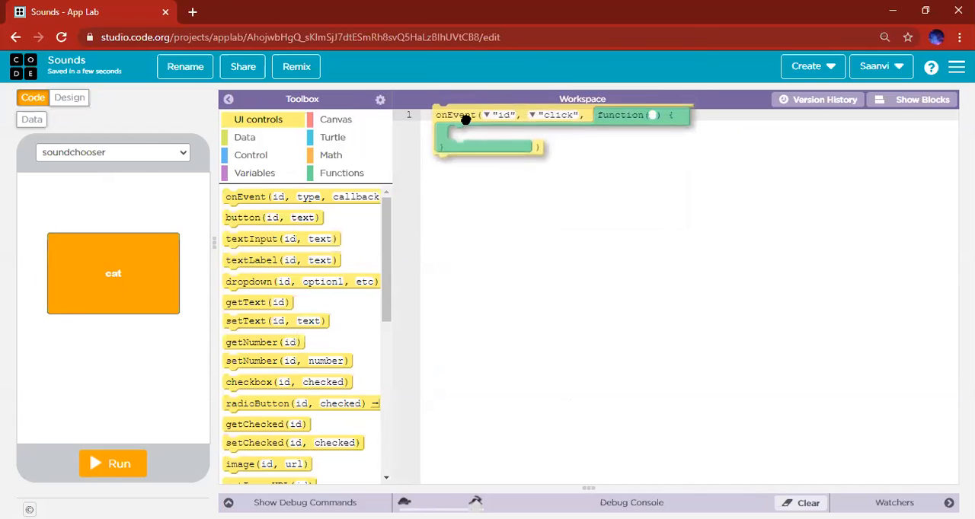
left_click(922, 99)
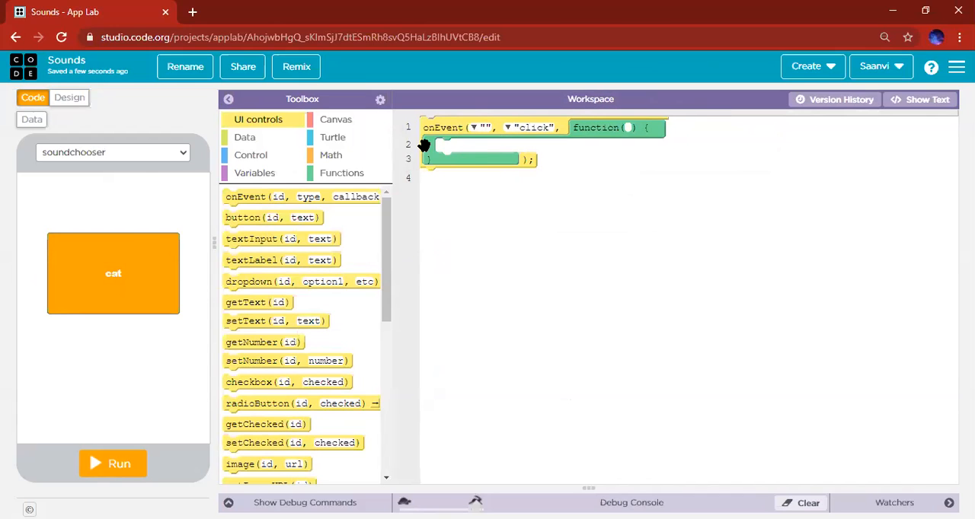
mouse_move(104, 291)
type("bu")
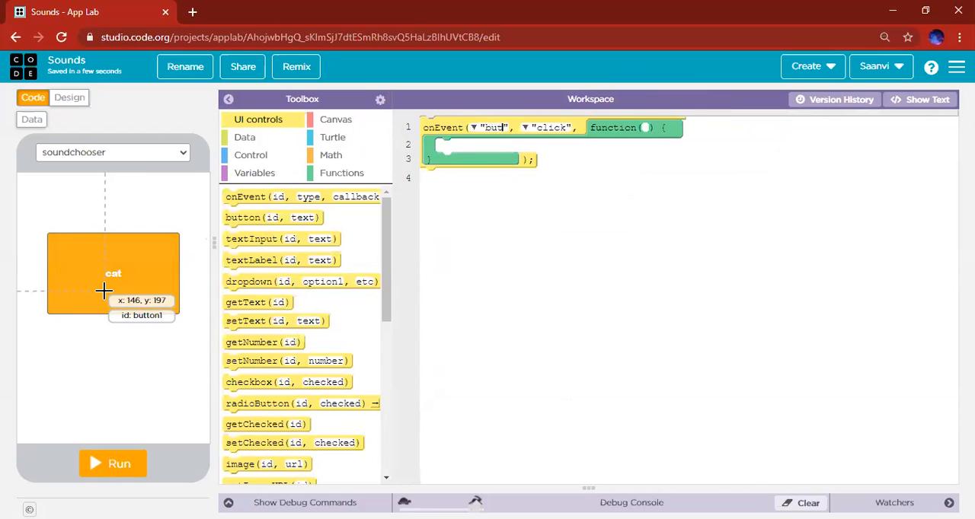
type("ton1")
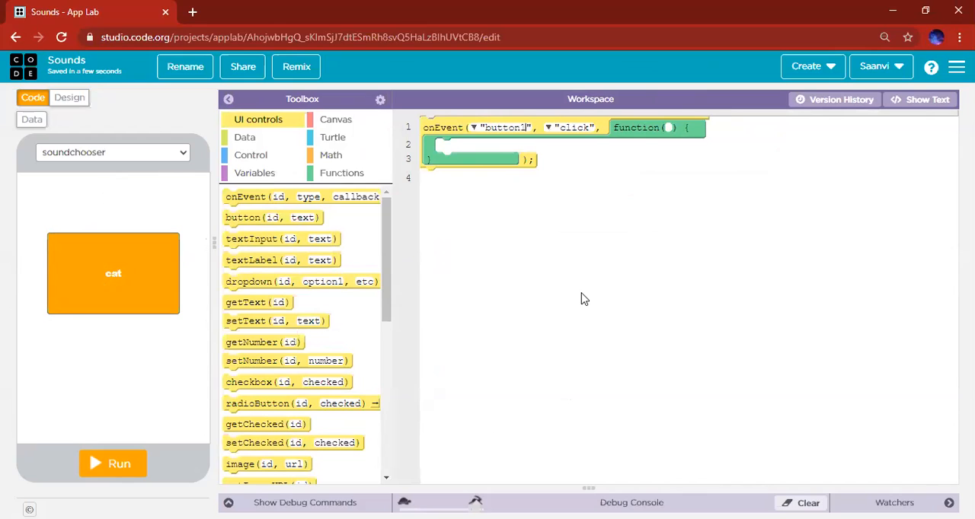
left_click(576, 128)
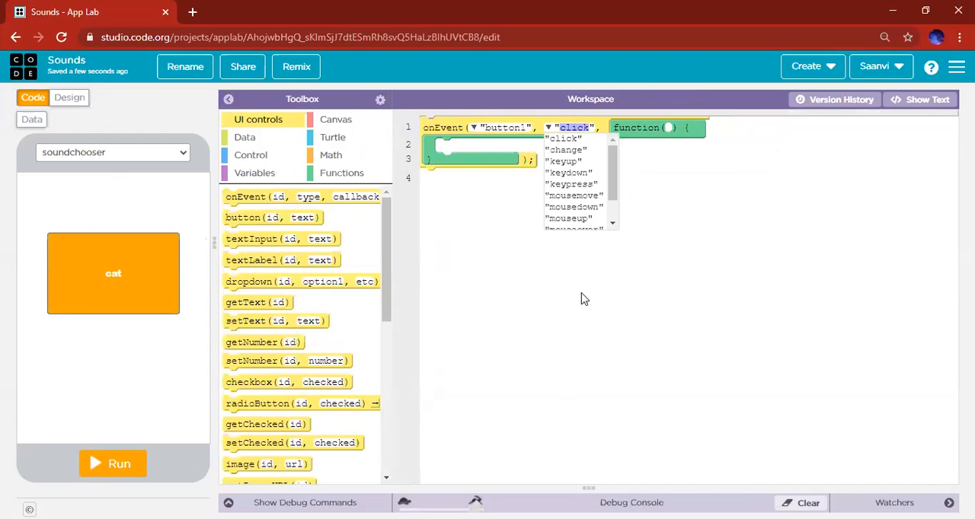
left_click(563, 138)
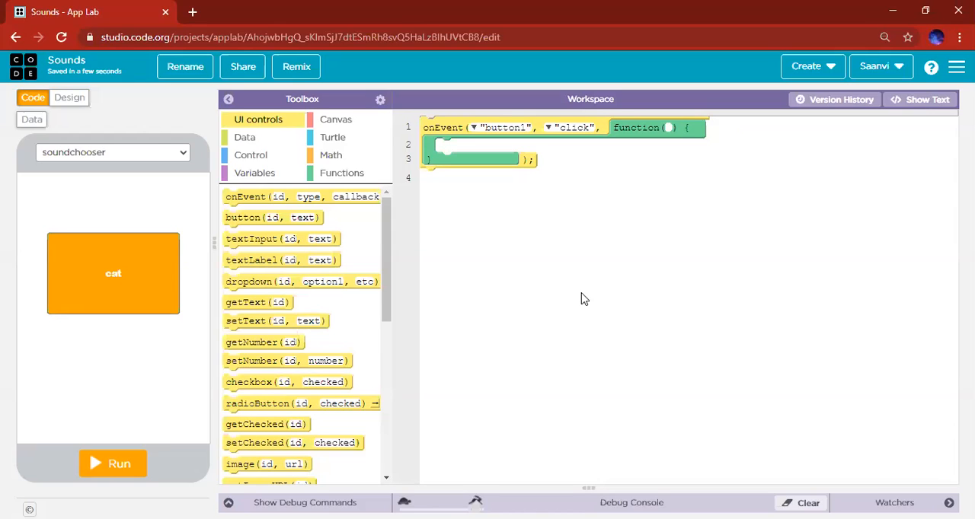
Step: Add a playSound command inside the button1 click handler and search the library for 'cat'
scroll("down", 3)
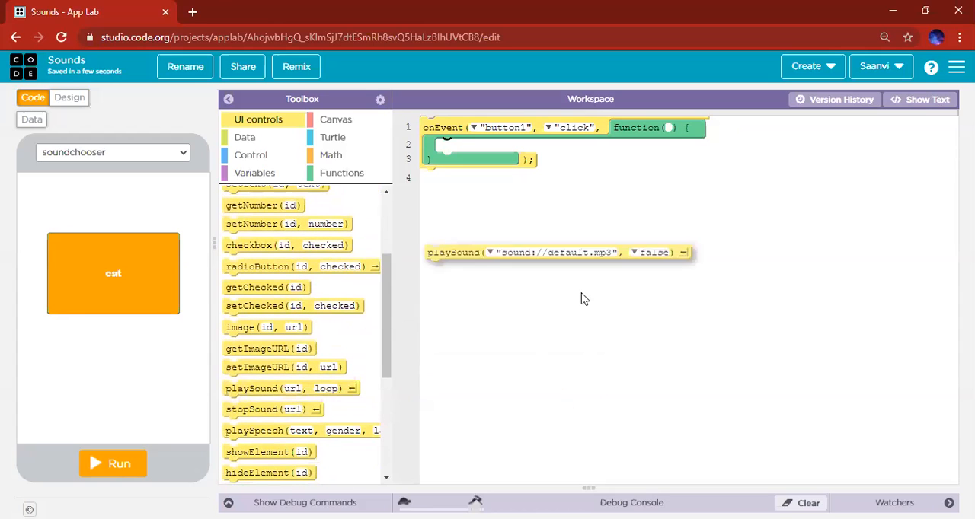
left_click_drag(556, 253, 564, 146)
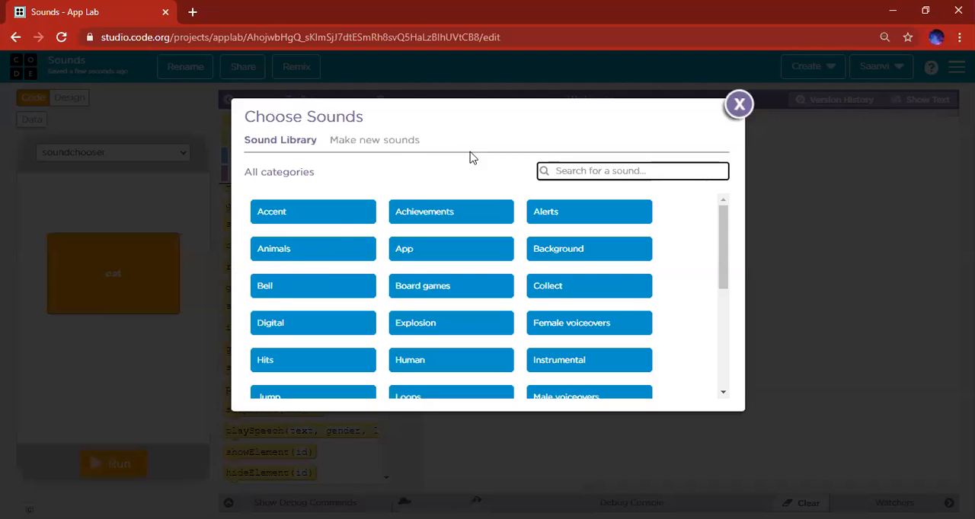
type("cat")
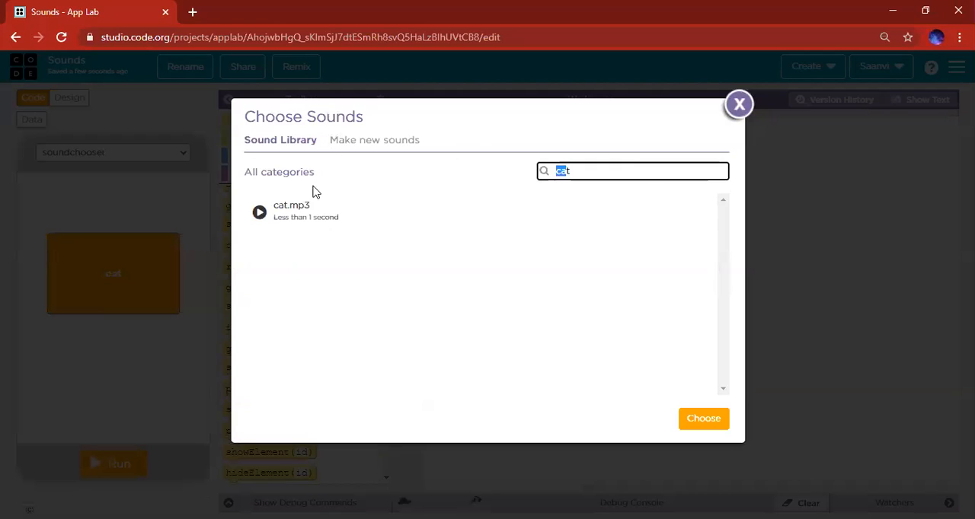
left_click(319, 210)
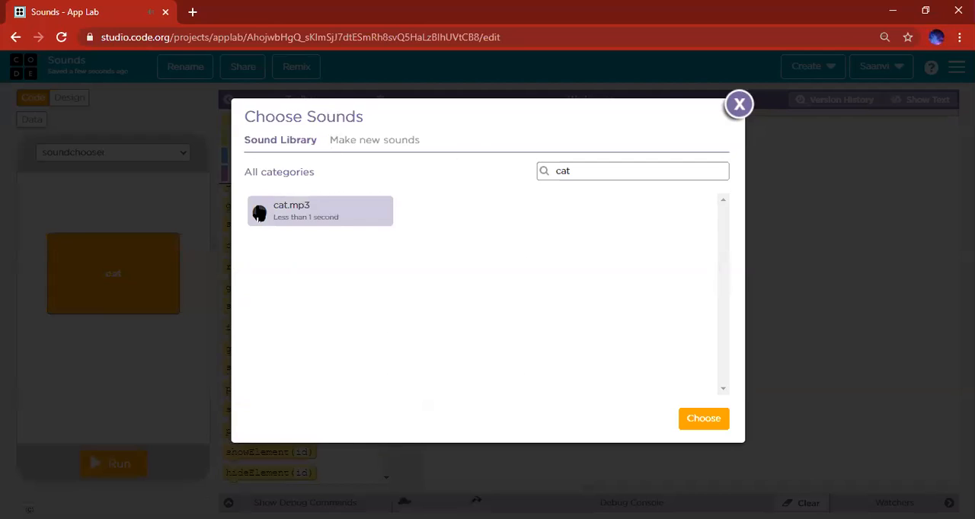
left_click(259, 212)
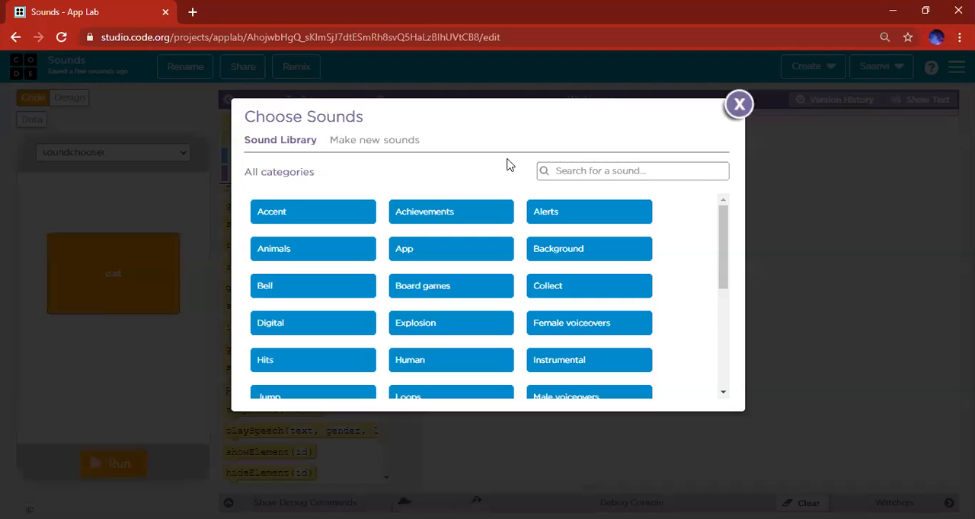
Step: Search 'cat' again and choose cat.mp3 as the sound to play
left_click(633, 170)
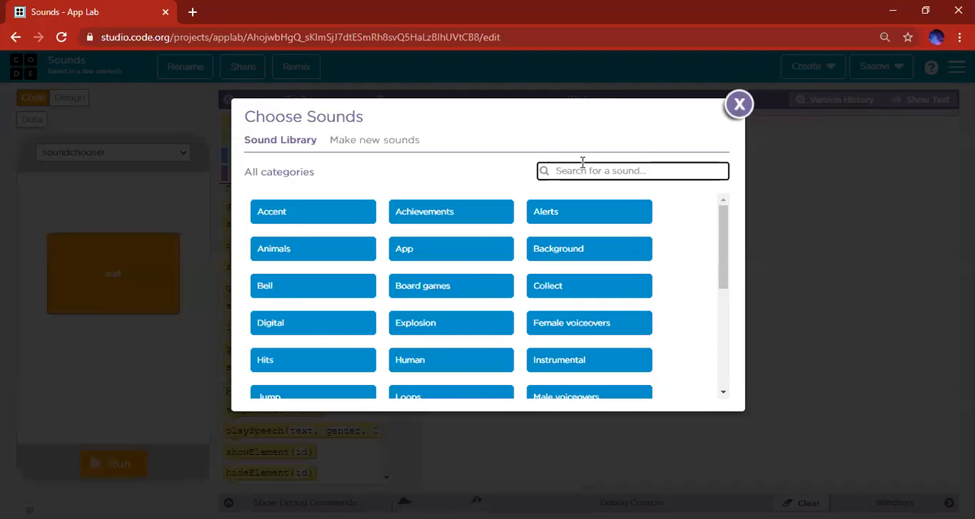
type("cat")
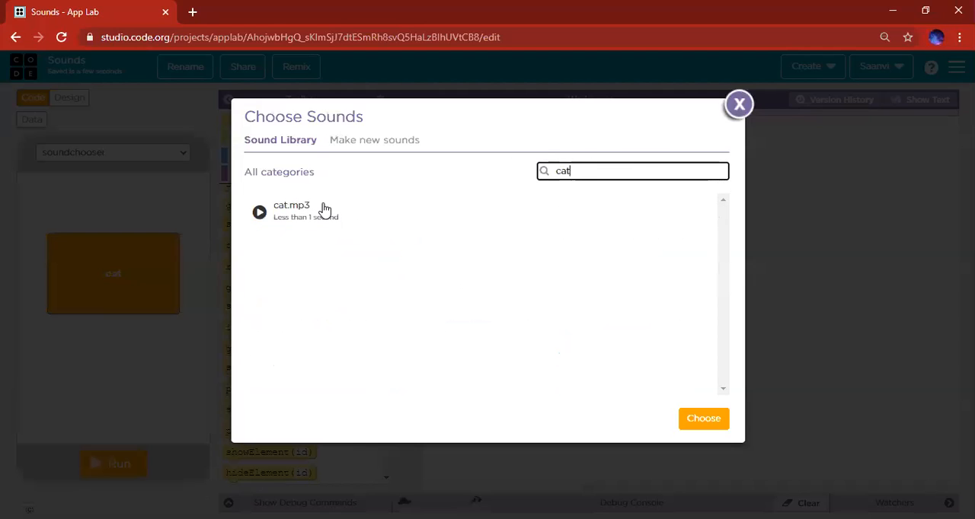
left_click(703, 417)
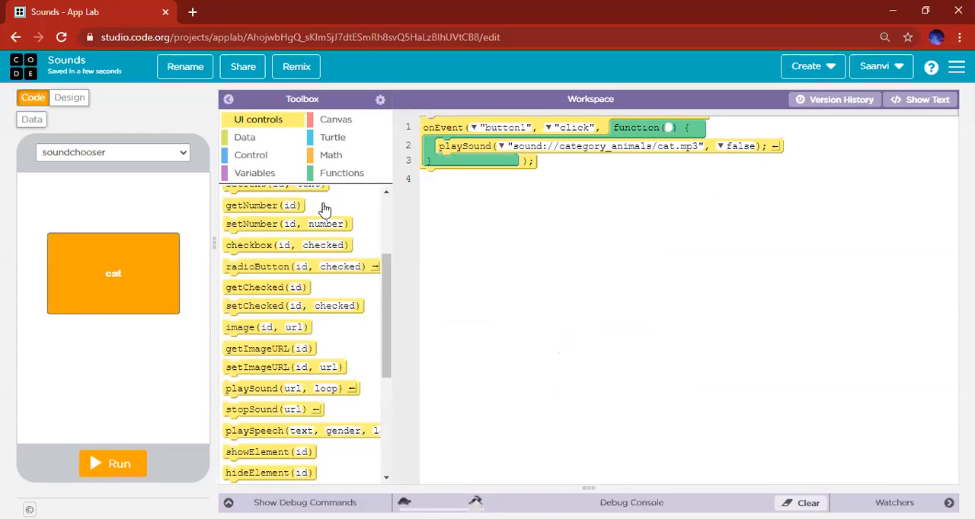
Step: Run the app, then in Design mode drag the cat button up toward x 15, y 10
left_click(112, 463)
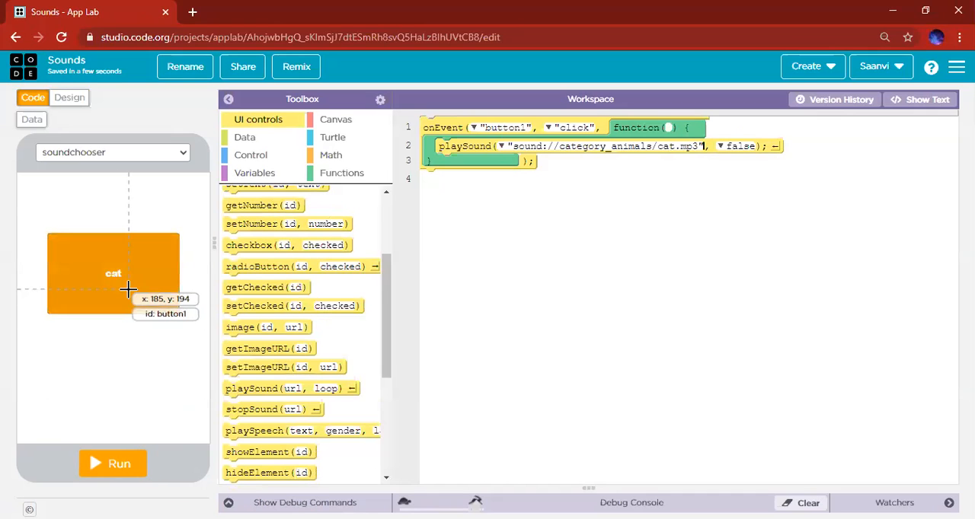
left_click(70, 98)
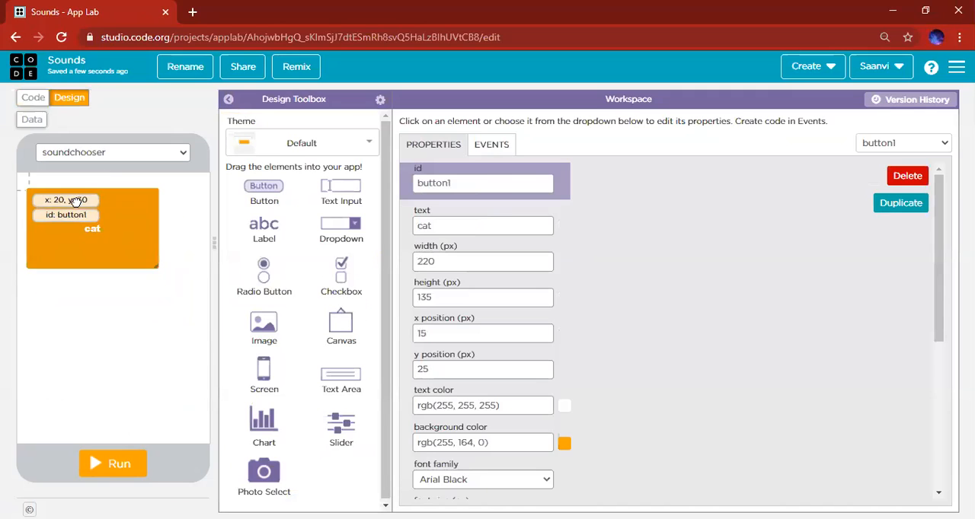
left_click_drag(91, 229, 91, 219)
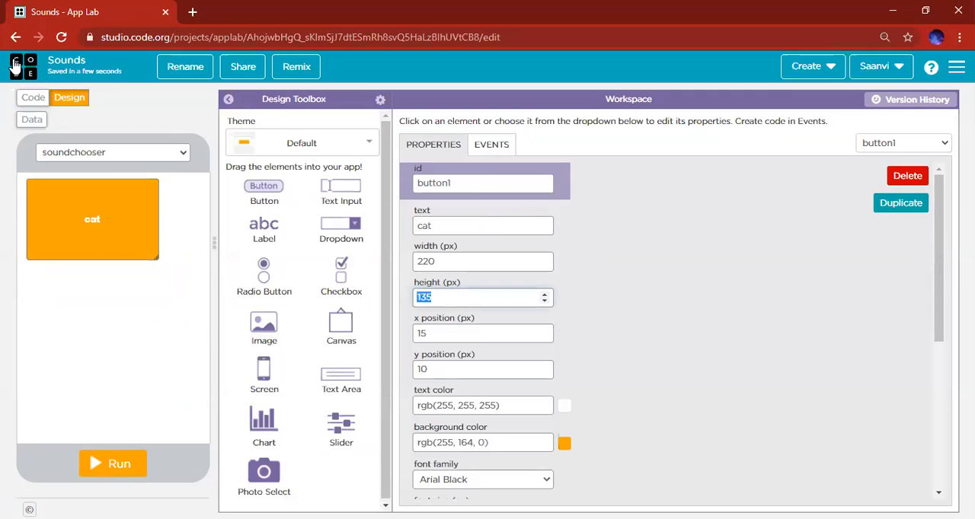
Step: Create a new screen, screen2, and switch back to the soundchooser screen
left_click(113, 152)
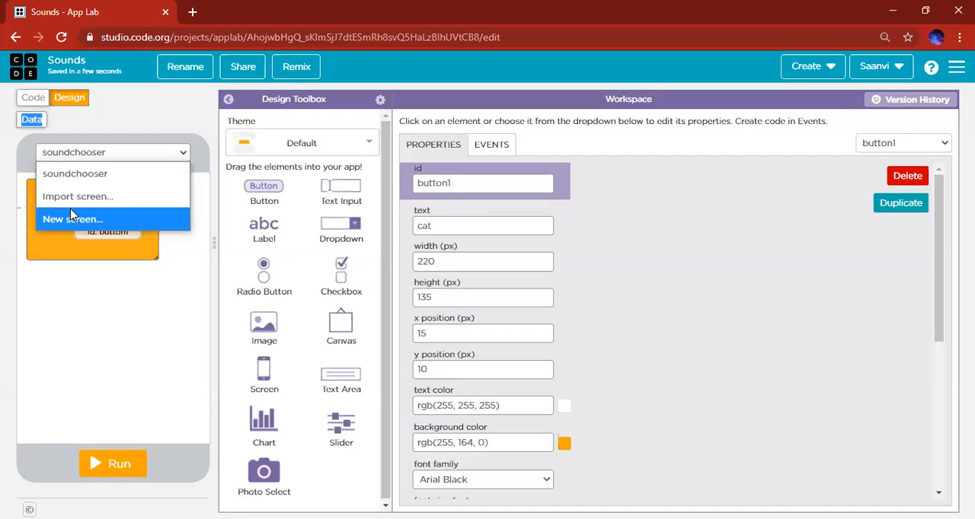
left_click(73, 219)
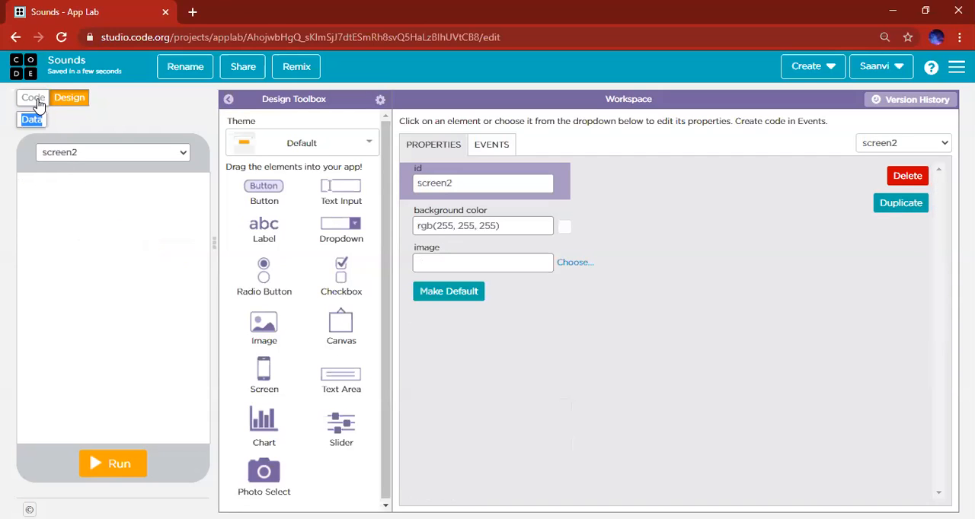
left_click(31, 97)
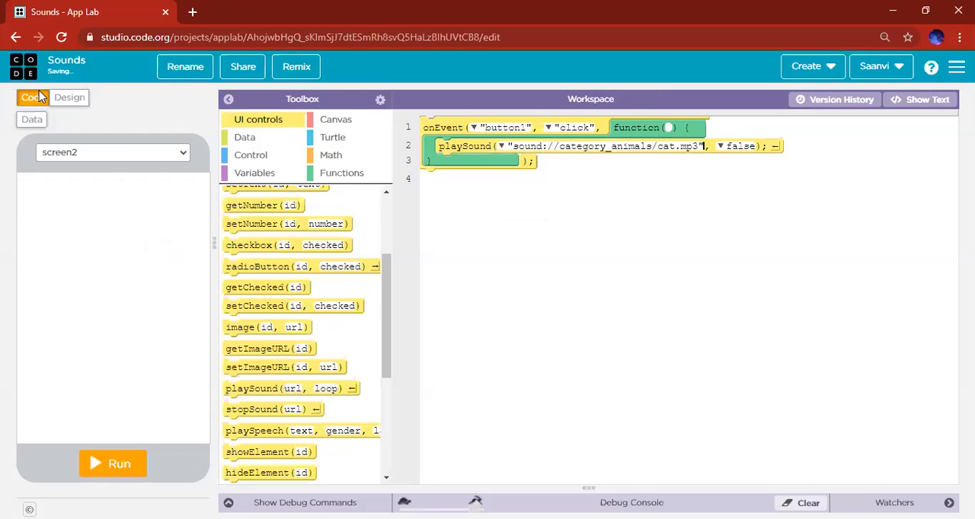
left_click(112, 153)
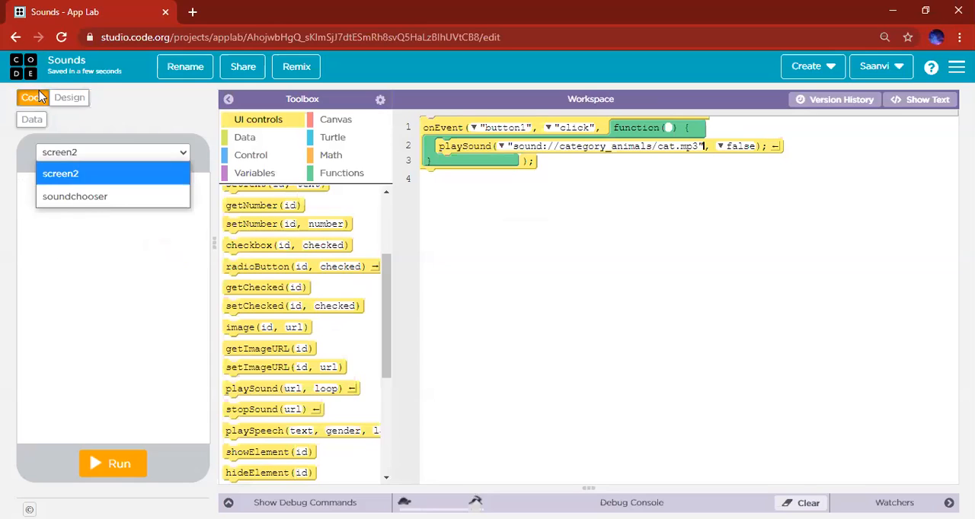
left_click(75, 196)
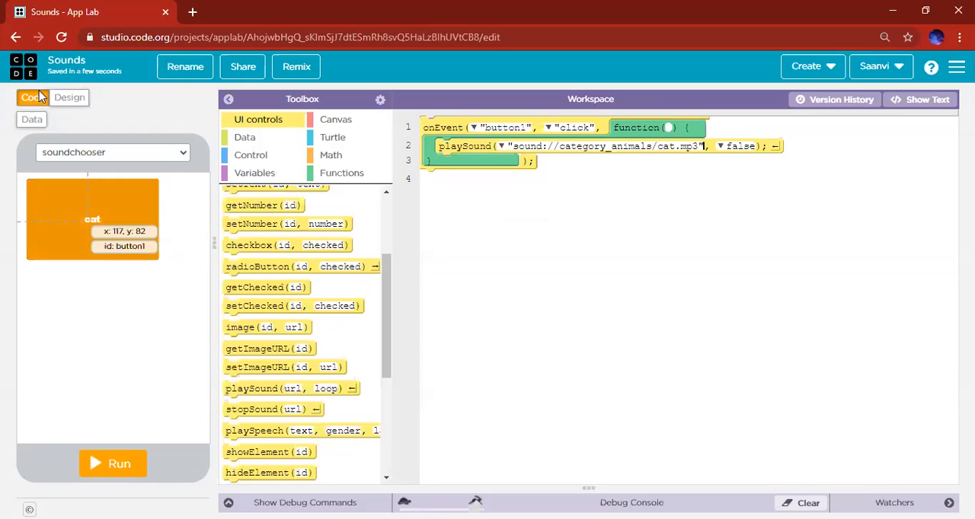
Step: Delete button1 from soundchooser in Design mode and return to Code
left_click(17, 37)
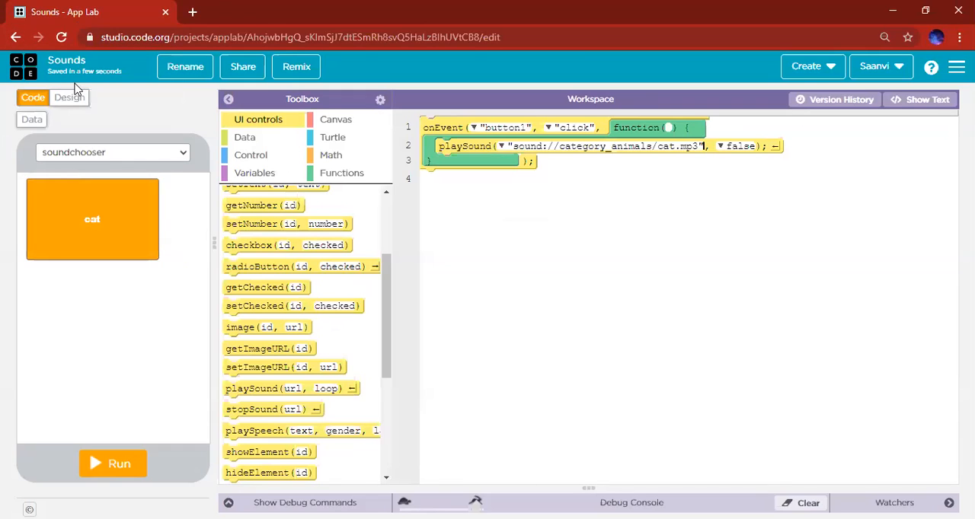
left_click(70, 98)
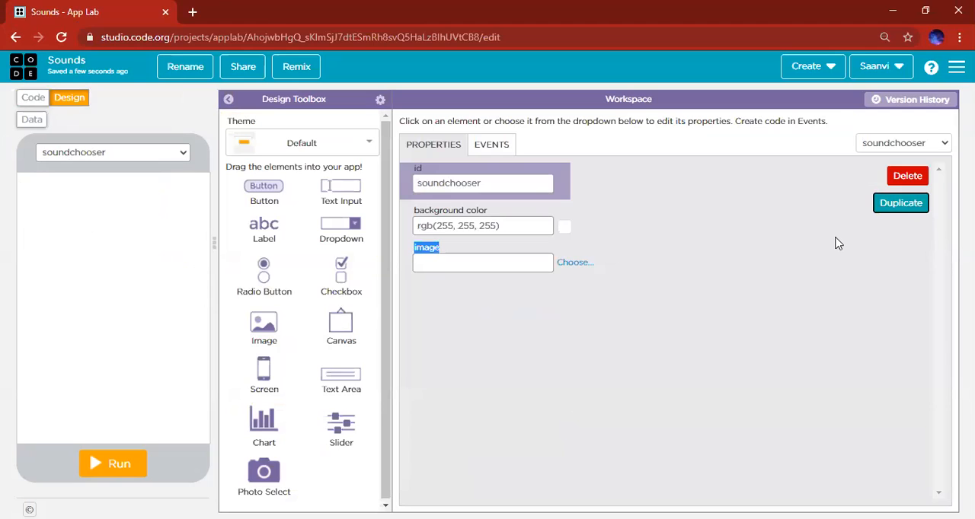
left_click(33, 98)
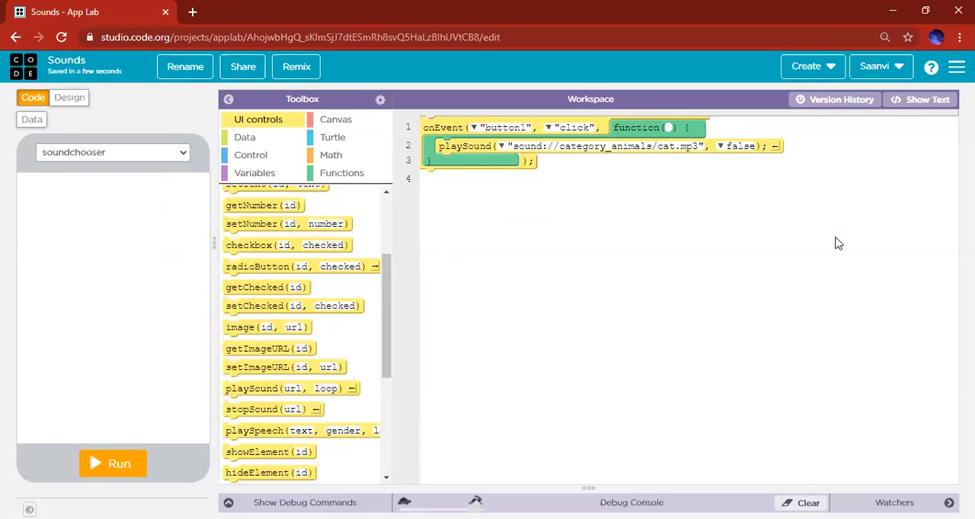
mouse_move(100, 177)
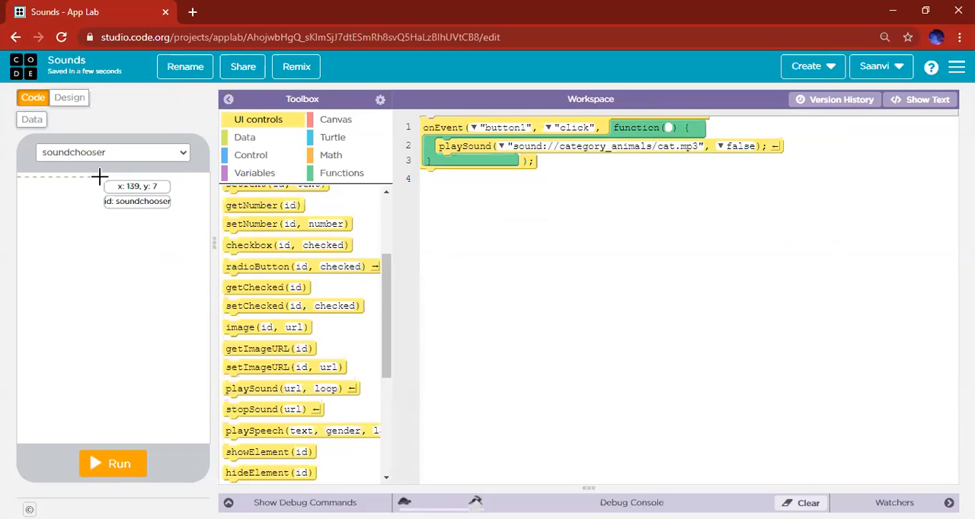
Step: Place image1 on soundchooser at 25, 80 sized 260 by 235 and bring up its asset picker
left_click(70, 98)
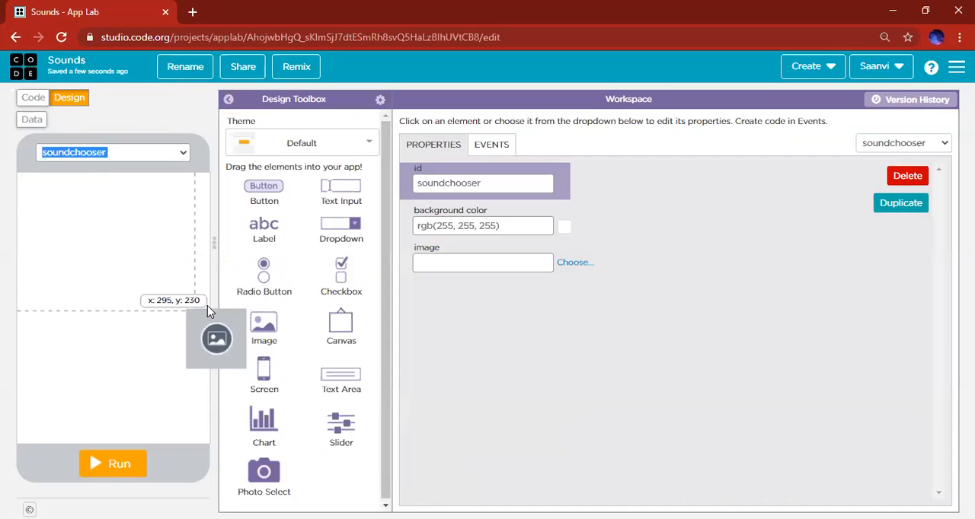
left_click_drag(265, 327, 113, 271)
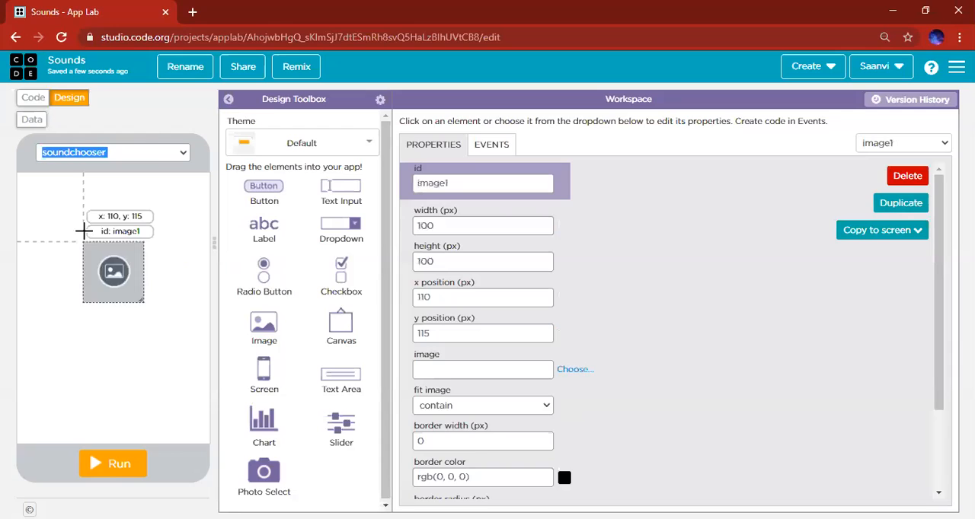
left_click_drag(113, 271, 63, 250)
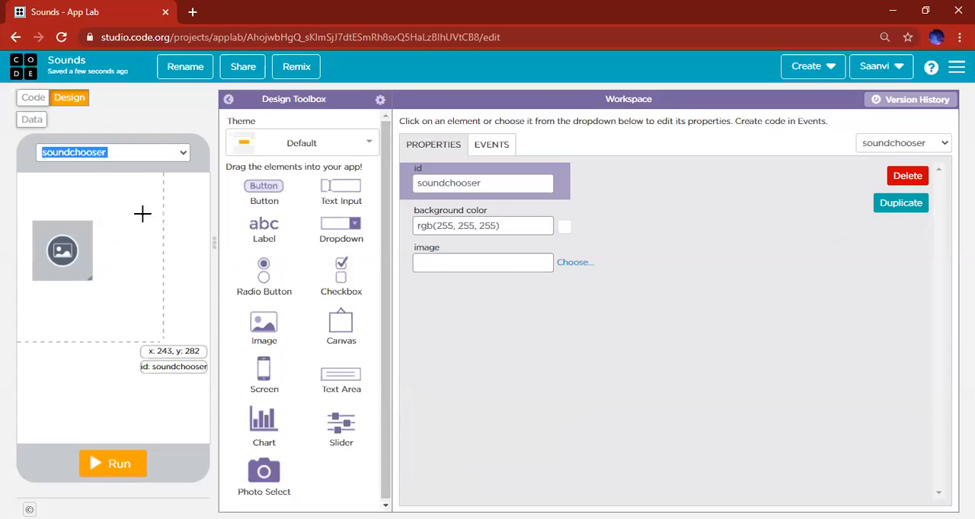
mouse_move(70, 367)
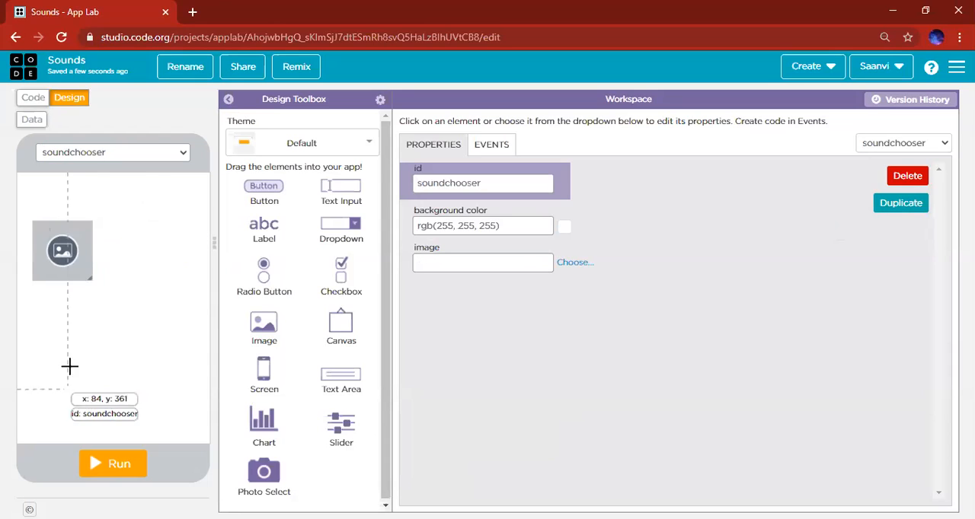
left_click(63, 250)
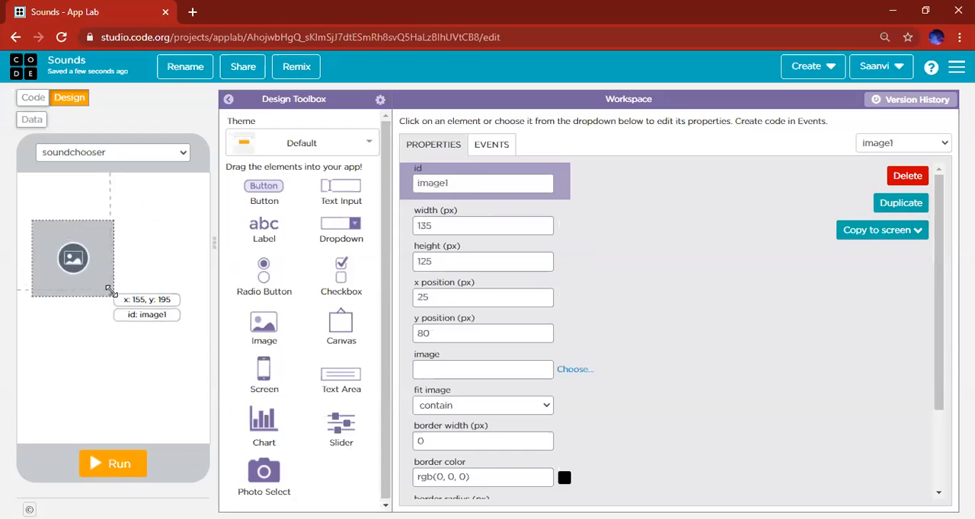
left_click_drag(110, 288, 183, 353)
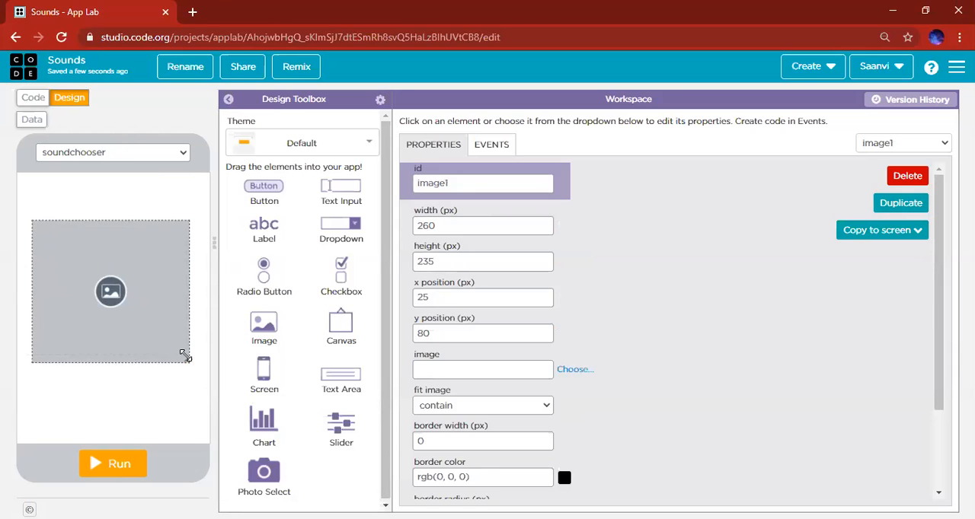
left_click(576, 369)
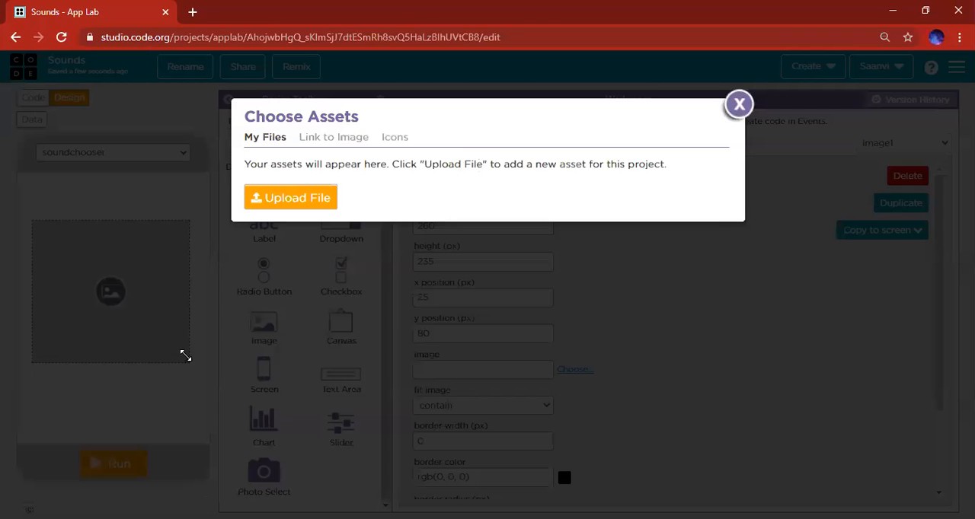
Step: Choose the camera-retro icon from the Icons tab and set its icon colour to blue
left_click(395, 137)
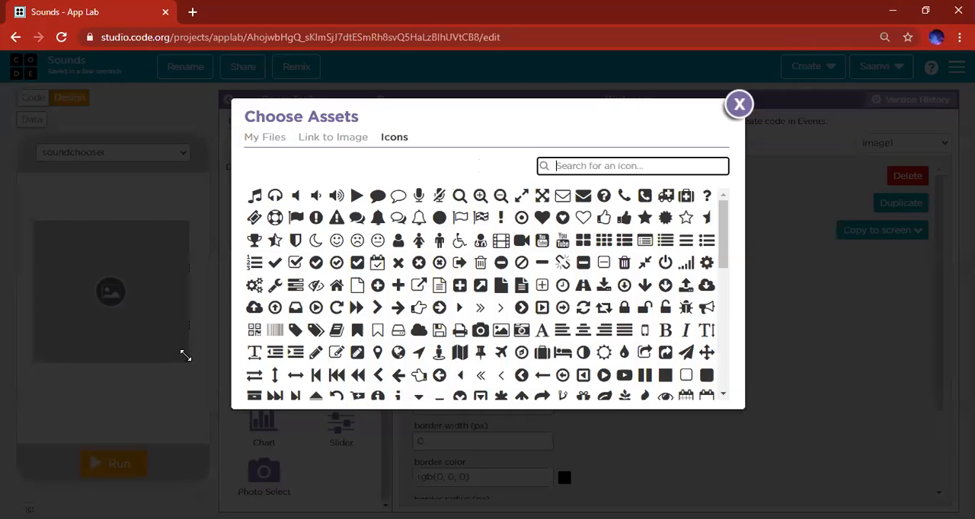
left_click(738, 103)
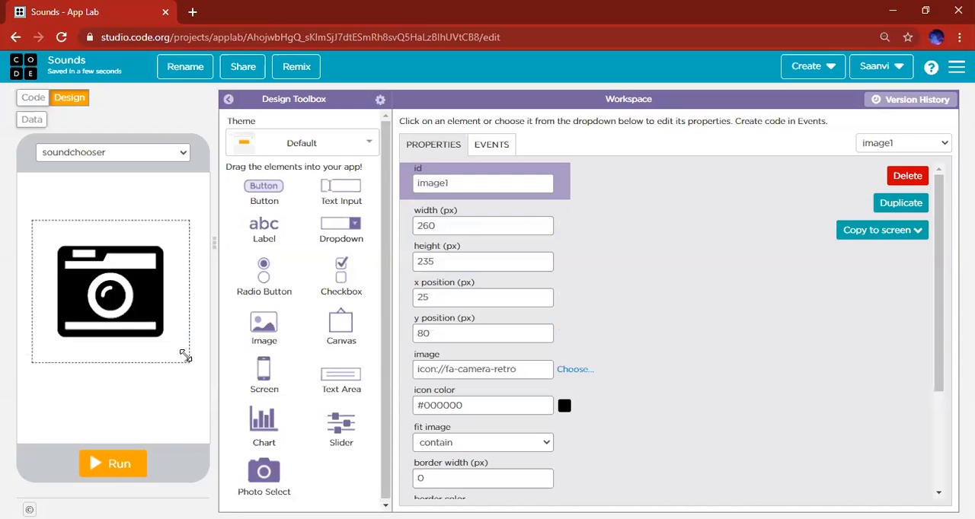
left_click(481, 405)
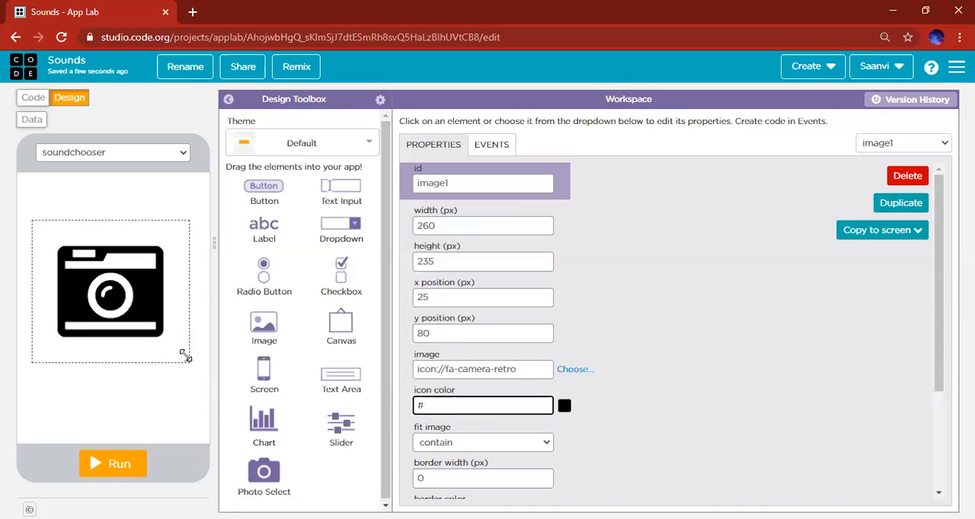
type("blue")
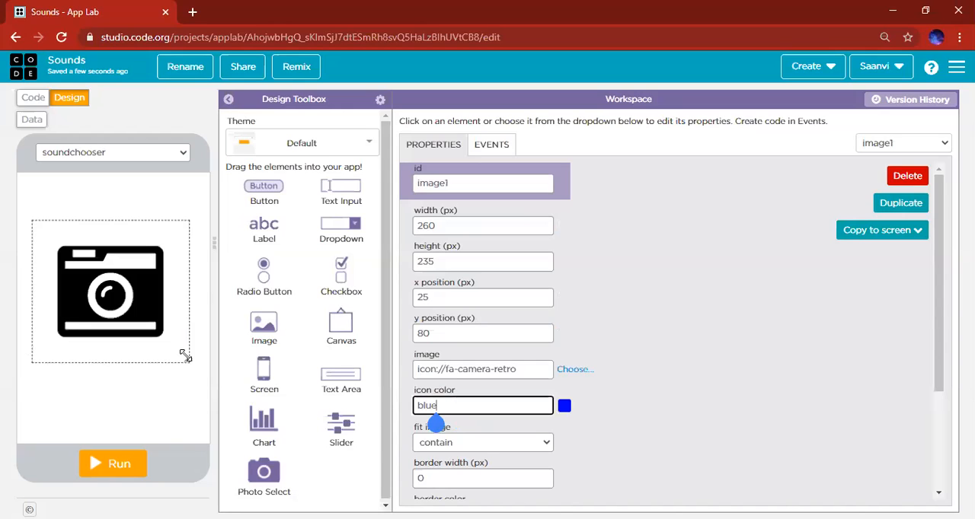
left_click(563, 405)
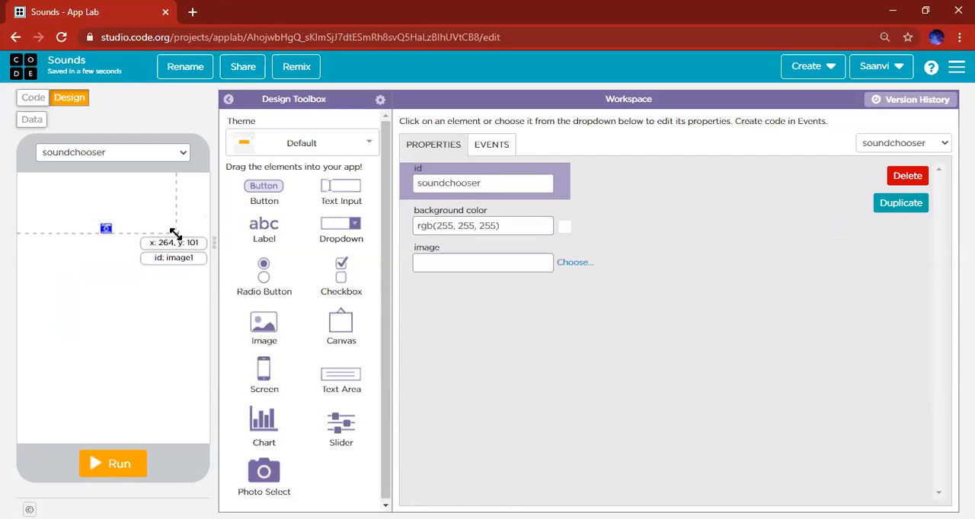
Step: Enlarge the blue camera image and start an onEvent click handler for image1
left_click(113, 244)
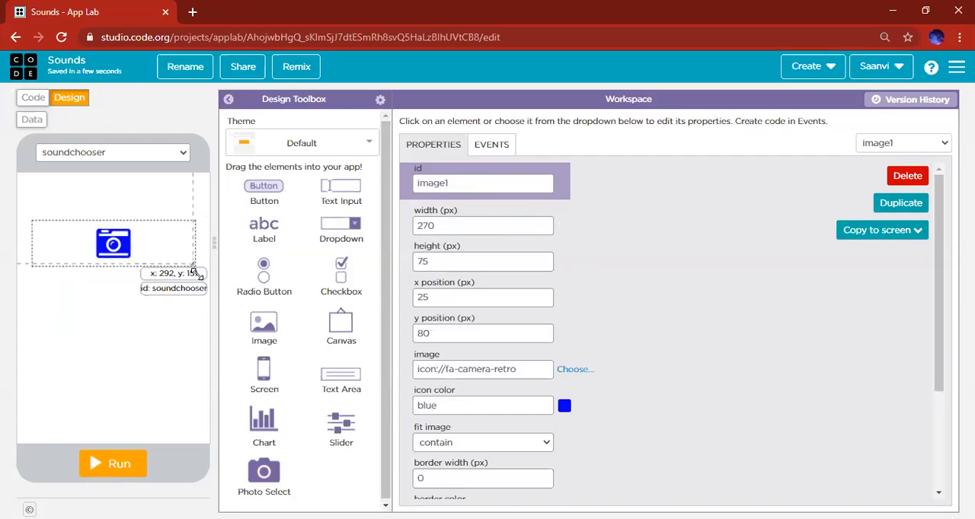
left_click_drag(196, 269, 208, 366)
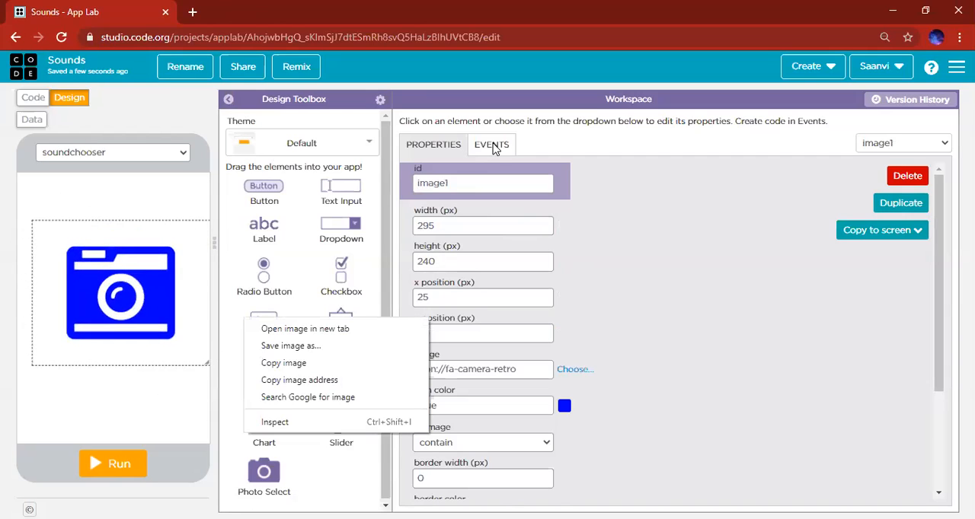
left_click(490, 145)
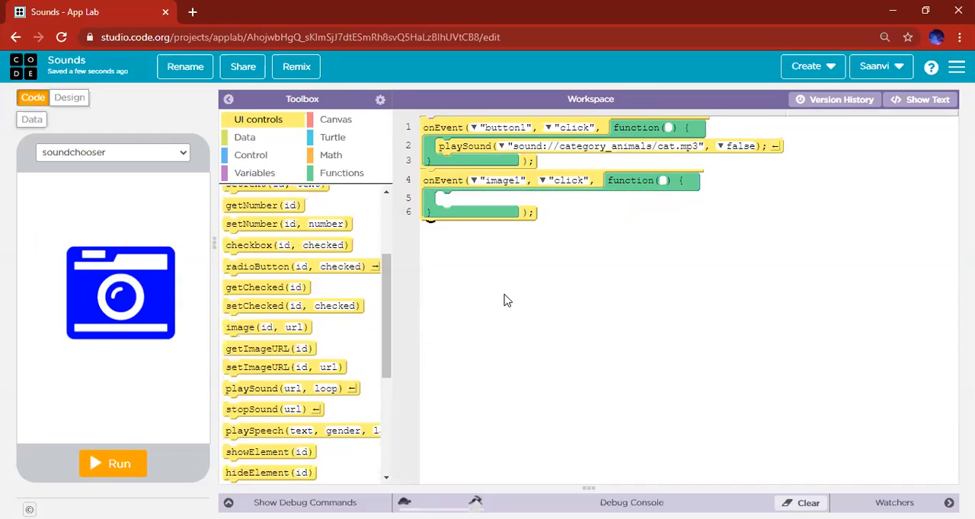
Step: Drop a playSound call into the image1 click handler, replacing the button1 handler
left_click_drag(290, 388, 564, 205)
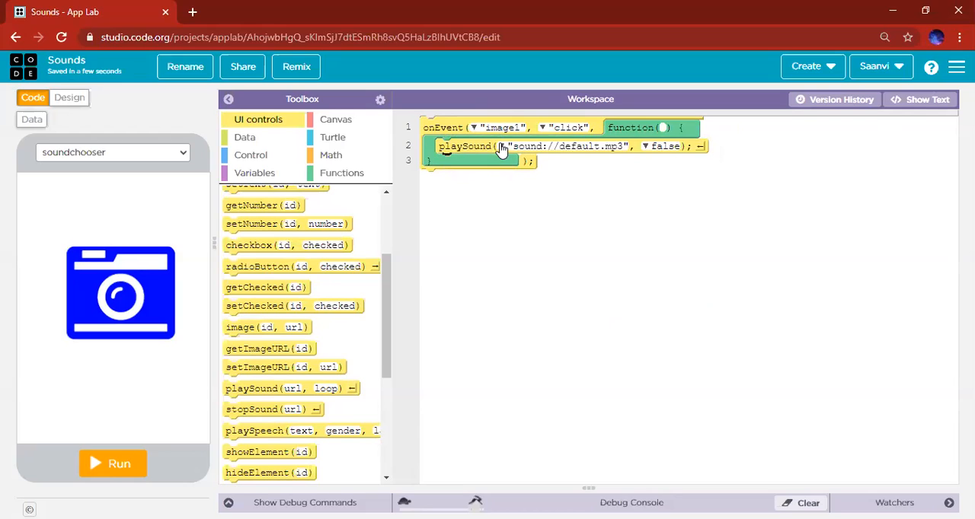
left_click(501, 147)
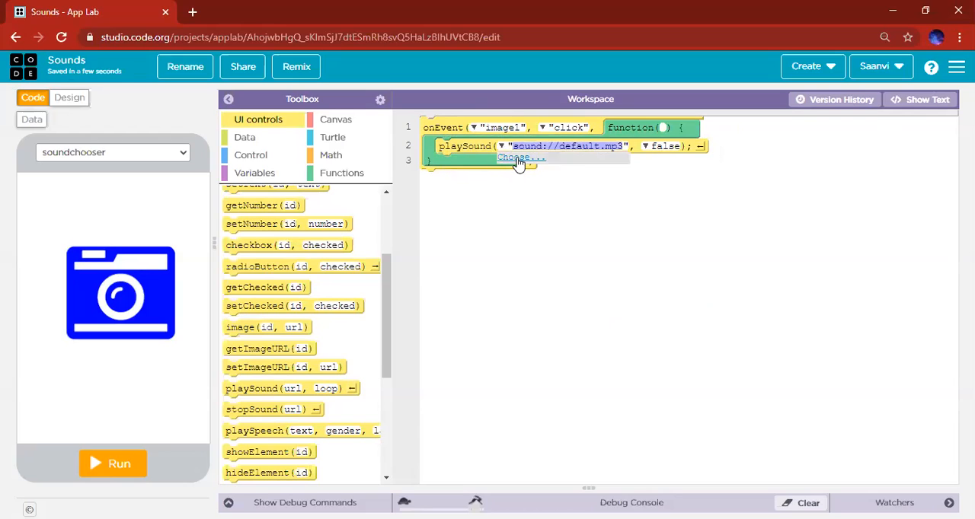
left_click(521, 158)
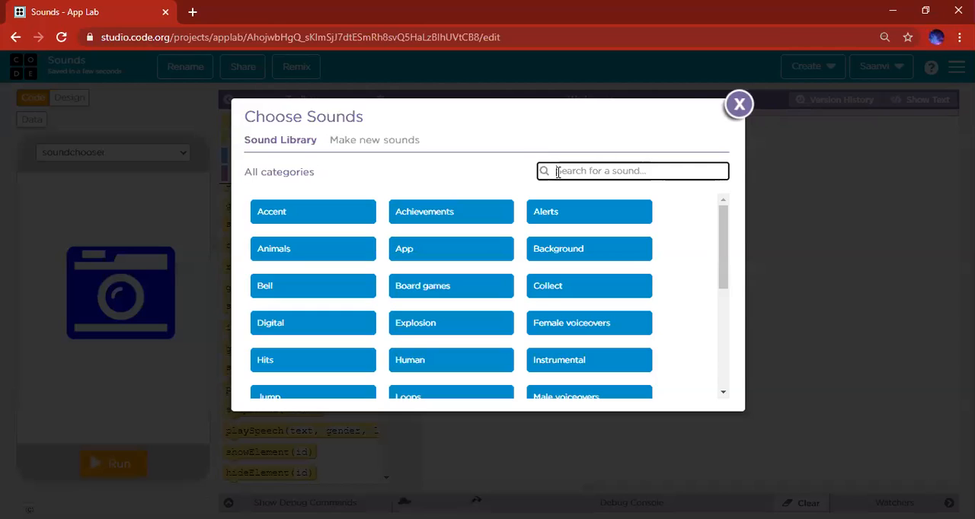
type("camera")
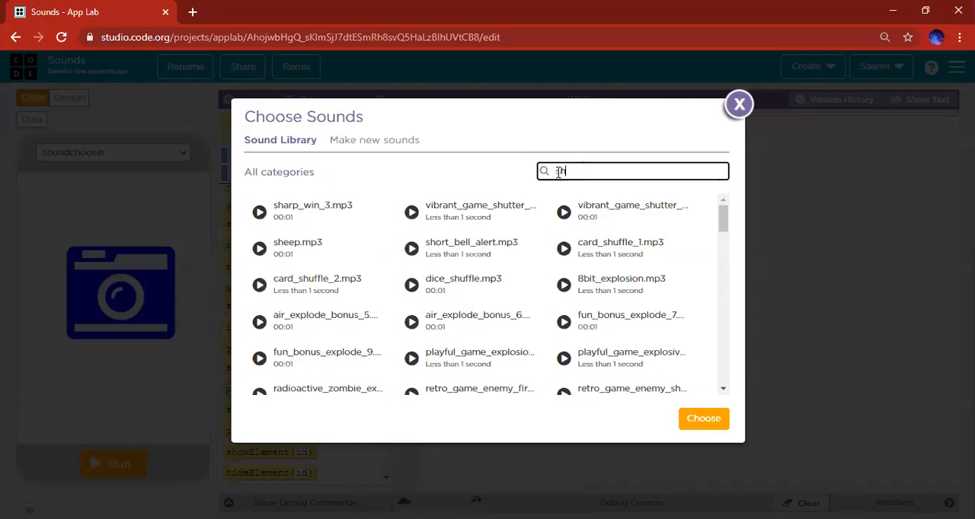
type("hutt")
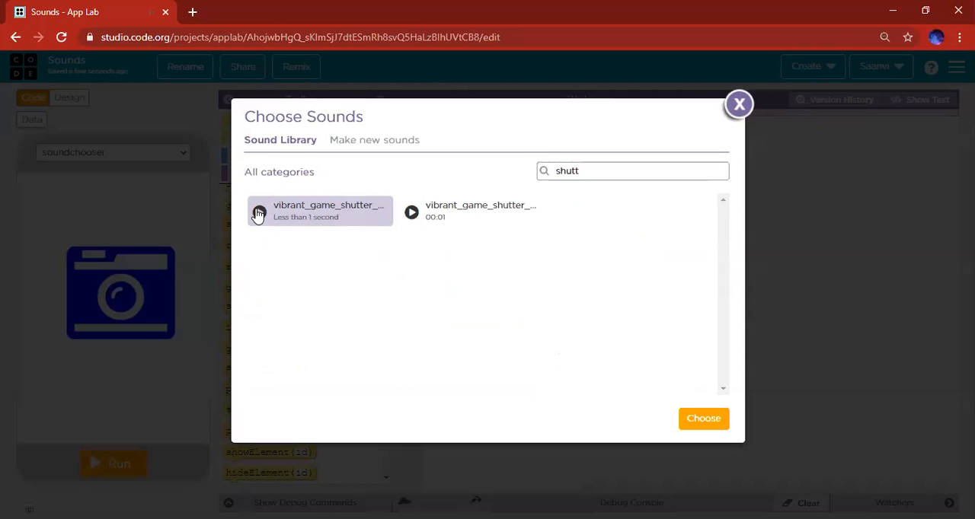
left_click(328, 210)
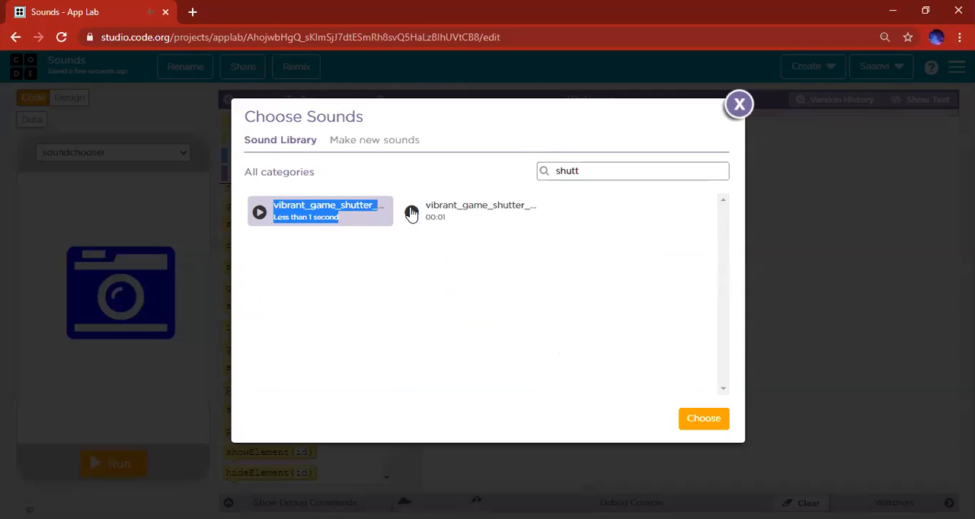
left_click(472, 210)
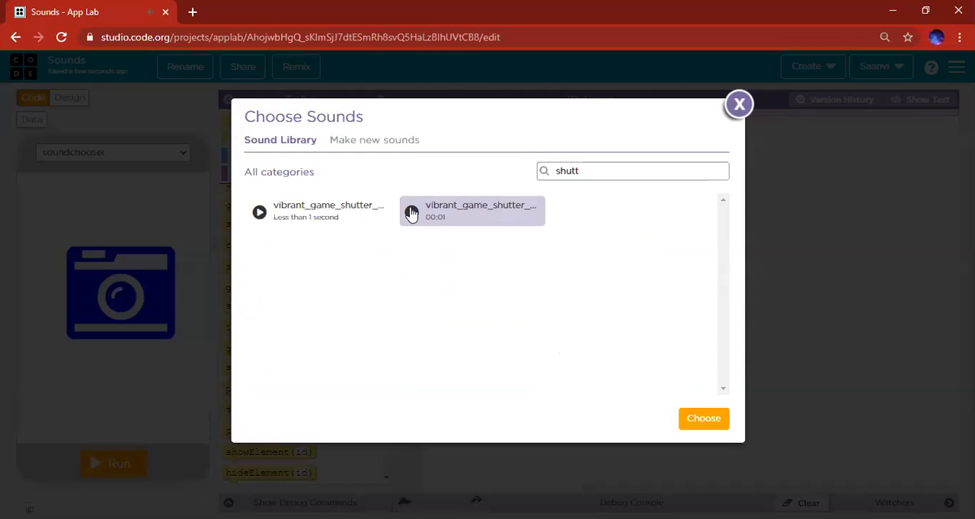
left_click(737, 104)
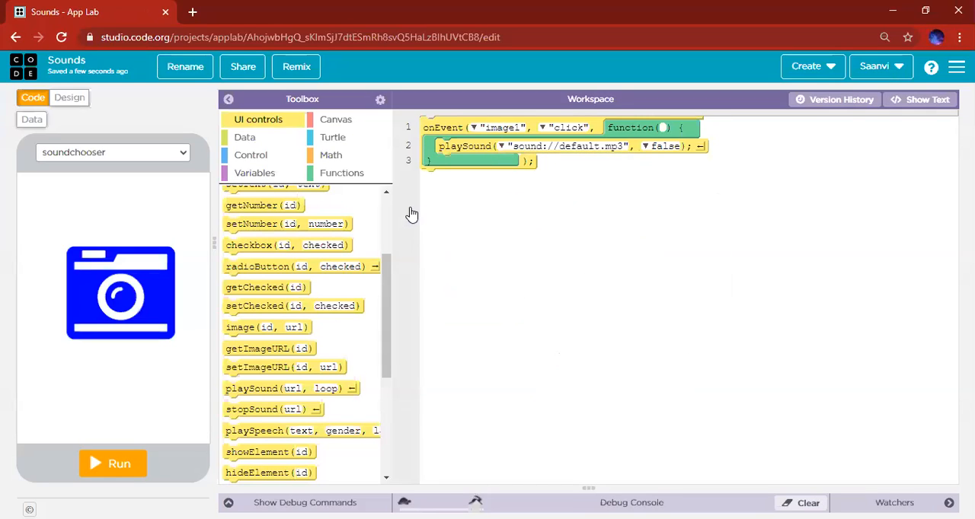
Step: Show the sound-file choices for the image1 handler's playSound URL
left_click(118, 463)
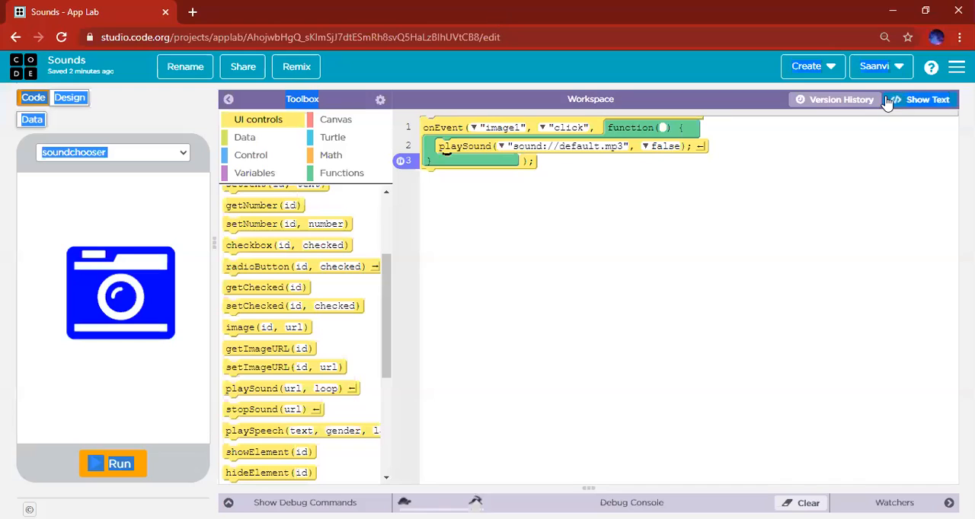
mouse_move(622, 249)
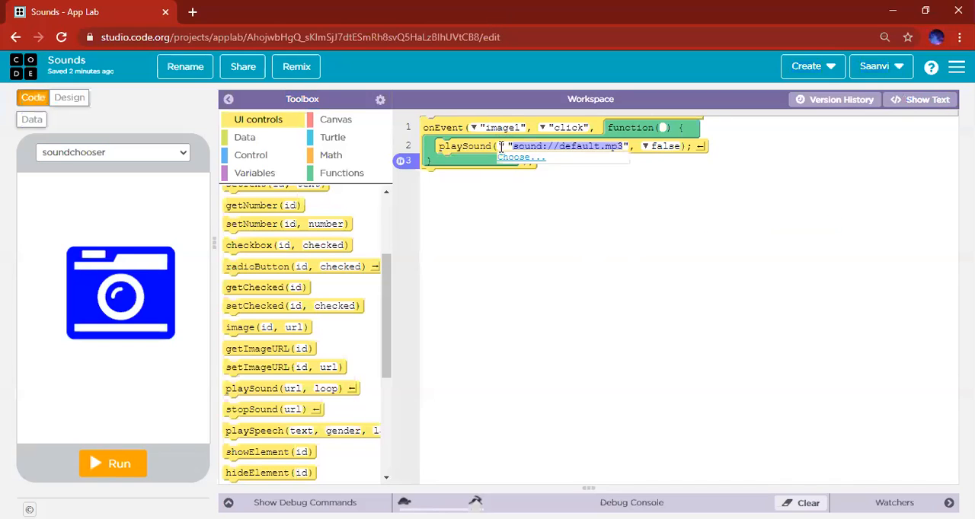
Step: Search 'shu' in Choose Sounds and preview the second shutter sound
left_click(521, 158)
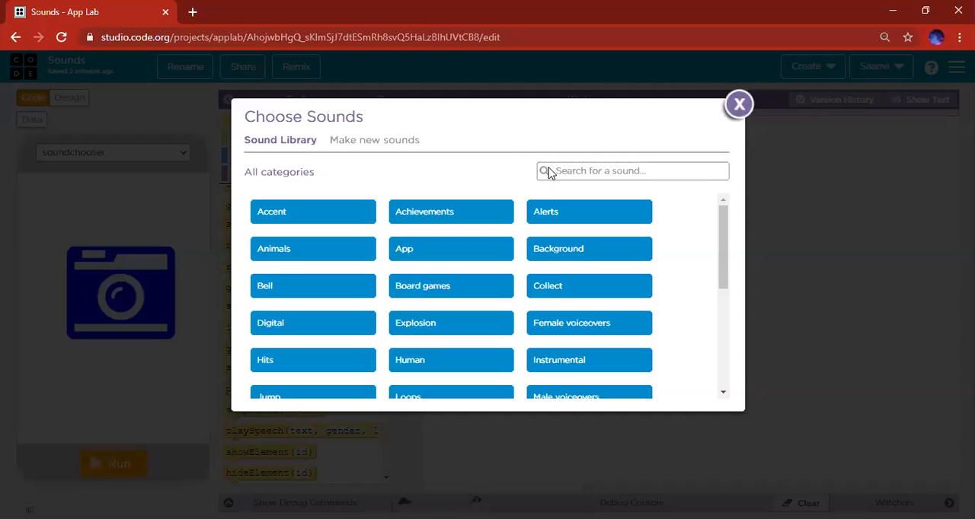
type("shutter")
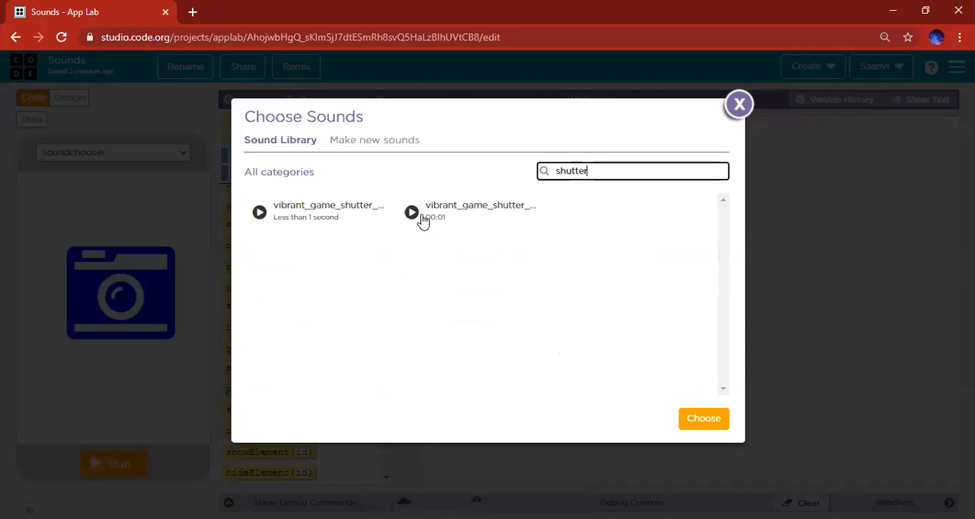
left_click(411, 212)
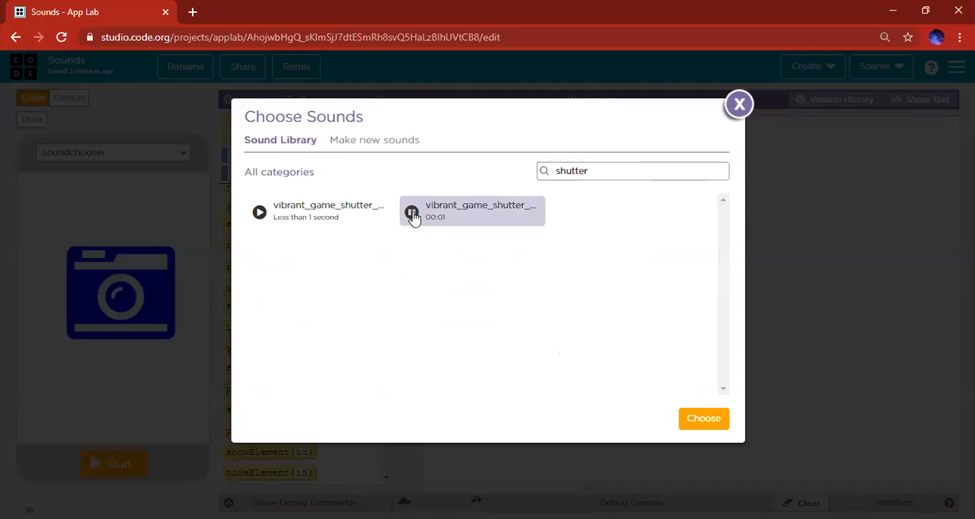
left_click(411, 212)
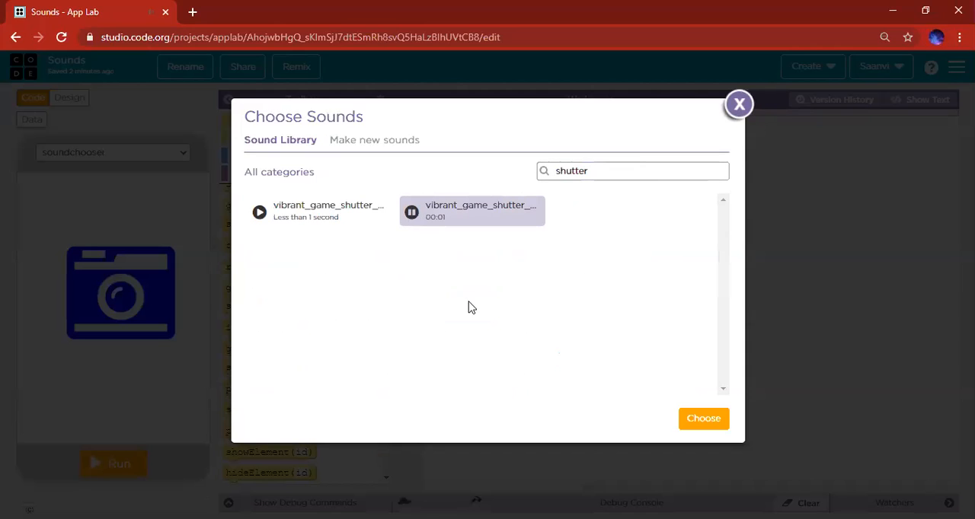
left_click(737, 104)
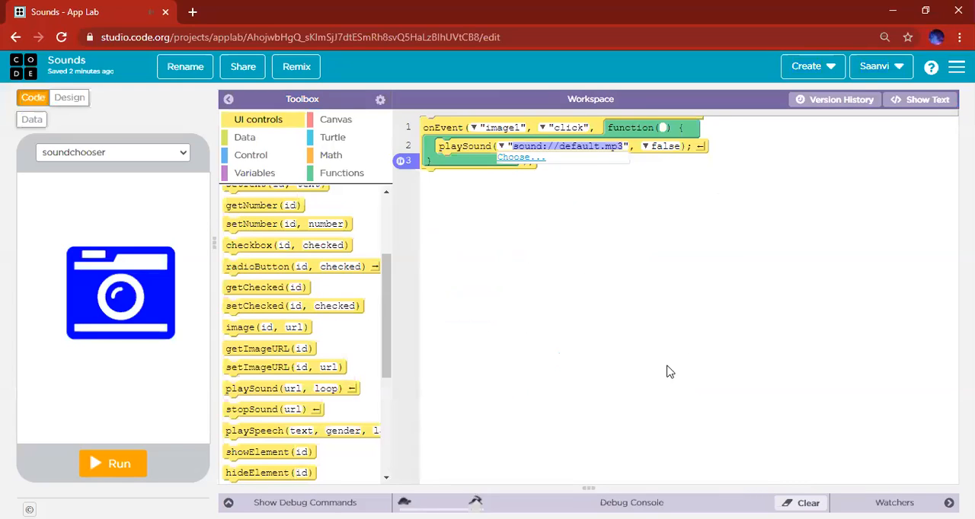
Step: Search 'shut' and select vibrant_game_shutter_alert_2_long_up_down.mp3 for playSound
left_click(521, 159)
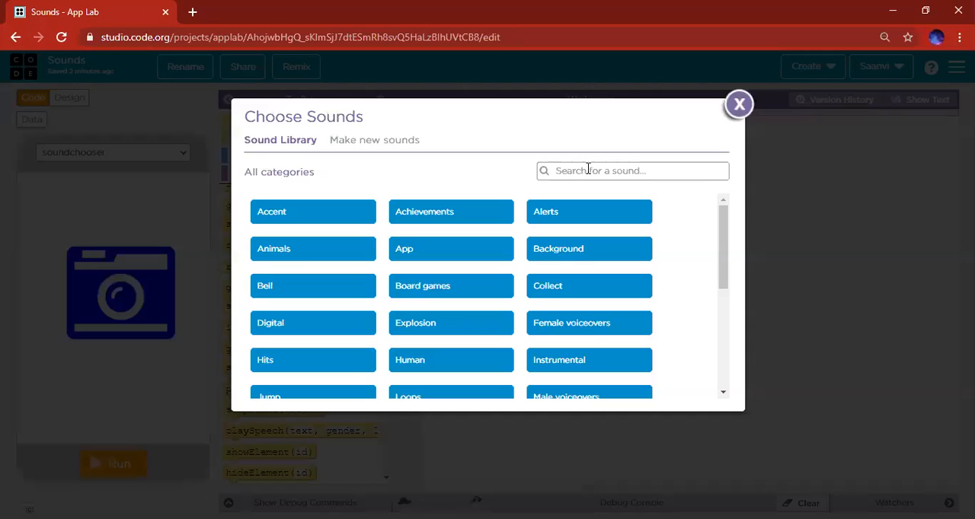
type("shut")
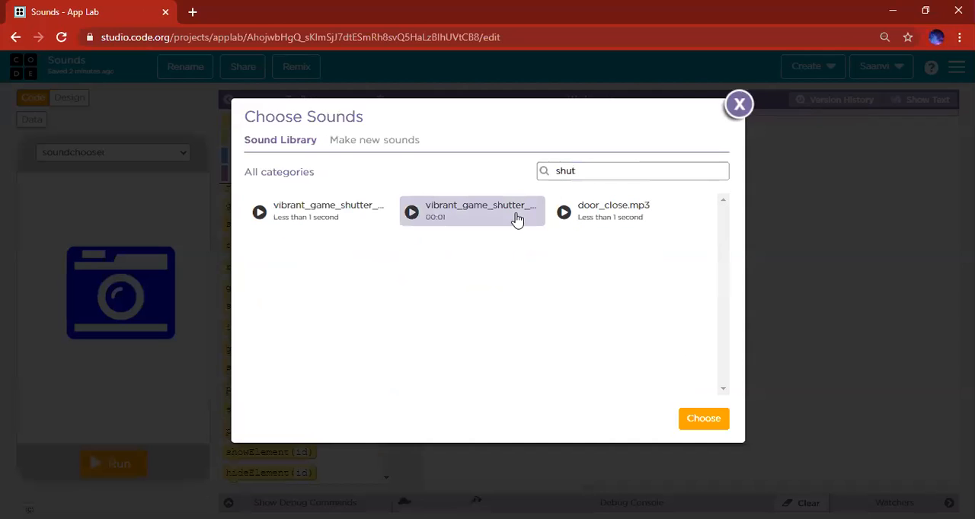
left_click(703, 417)
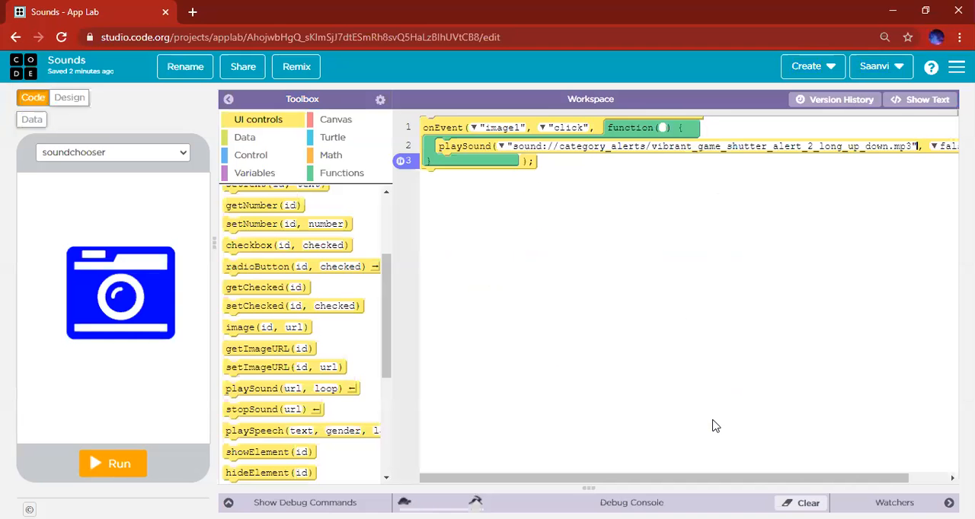
Step: Run the Sounds app to test the camera image's shutter sound
left_click(118, 463)
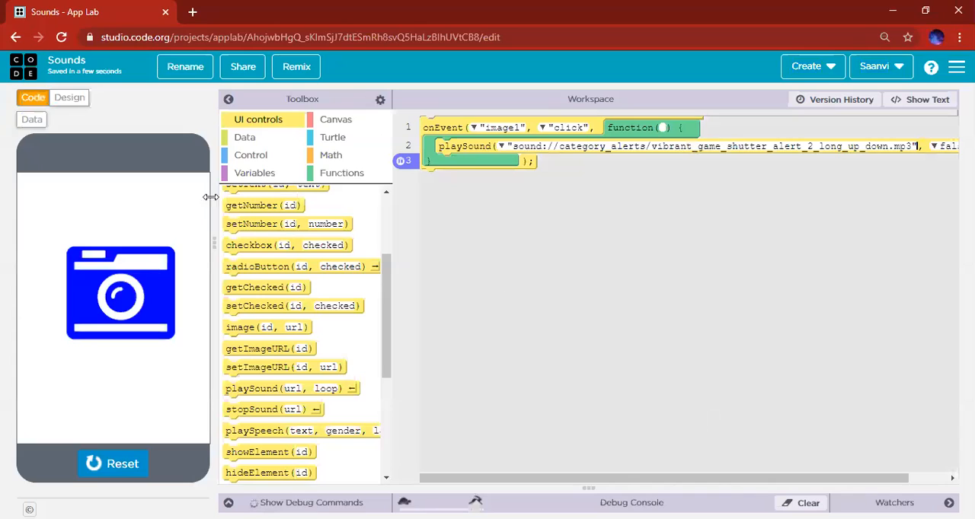
mouse_move(134, 278)
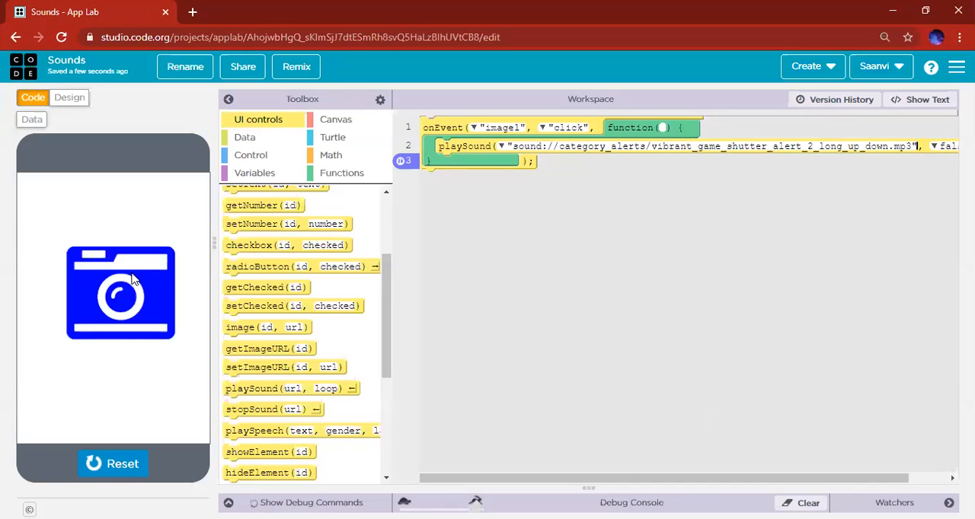
mouse_move(616, 115)
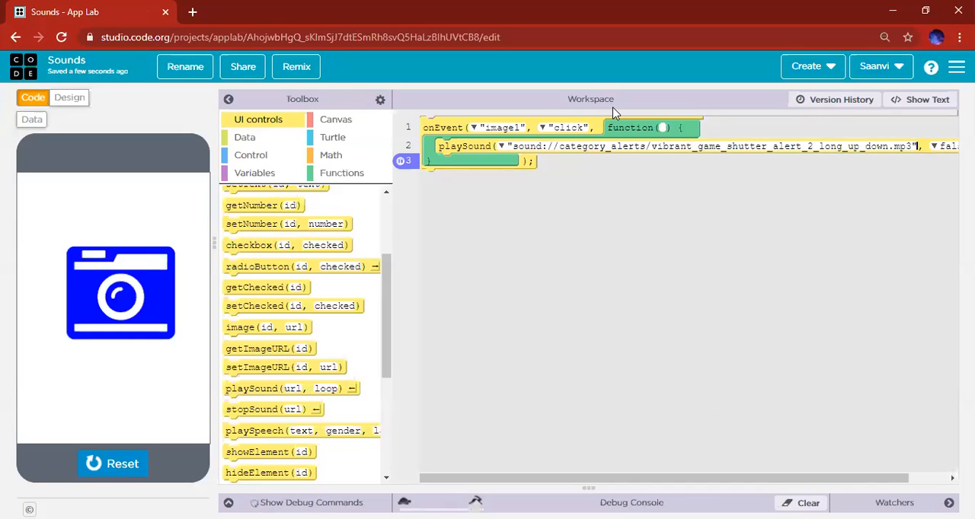